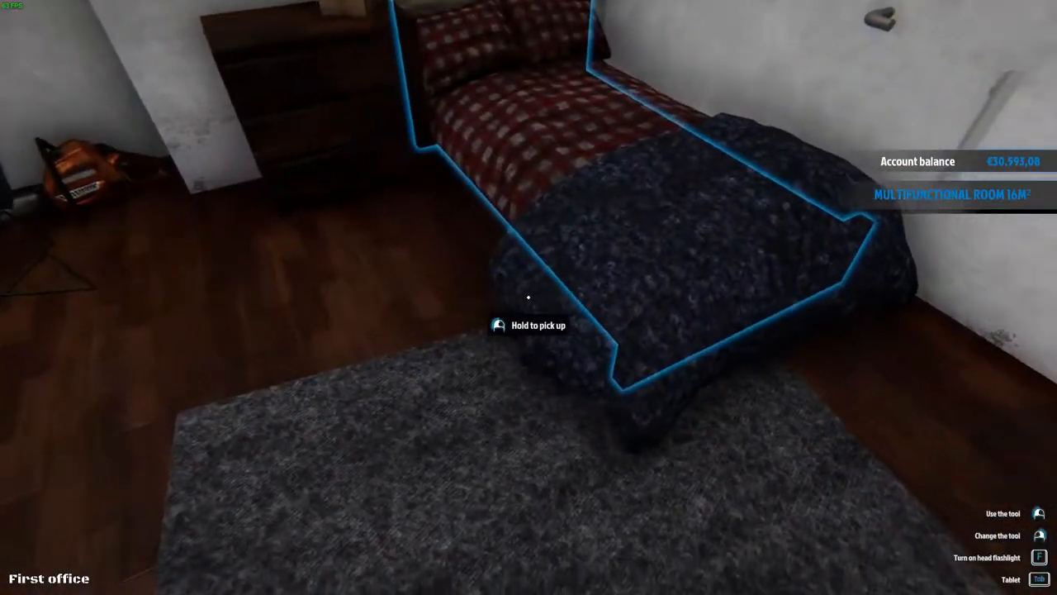
mouse_move(529, 297)
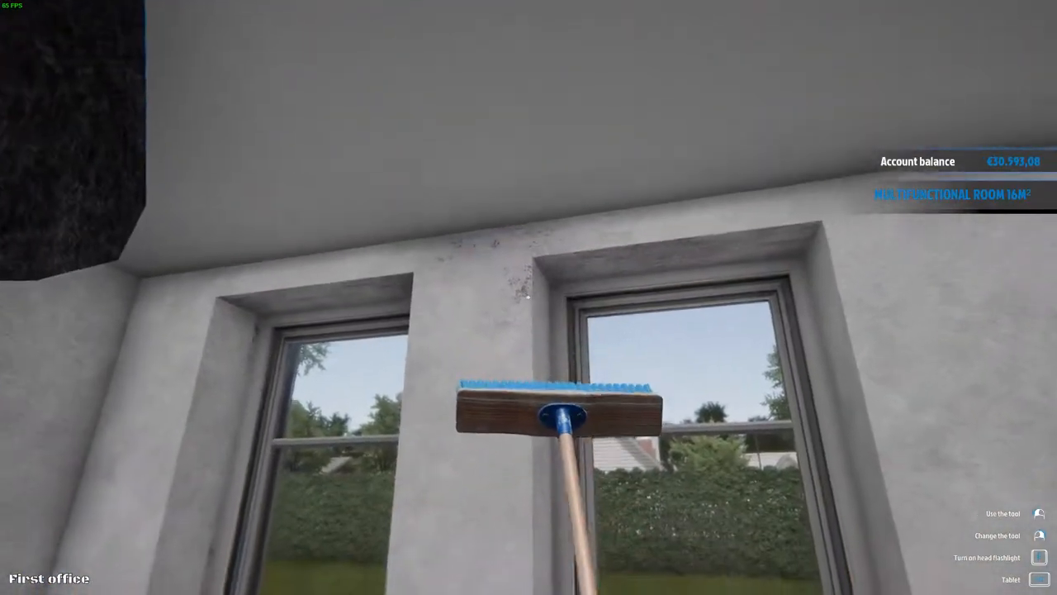
mouse_move(528, 298)
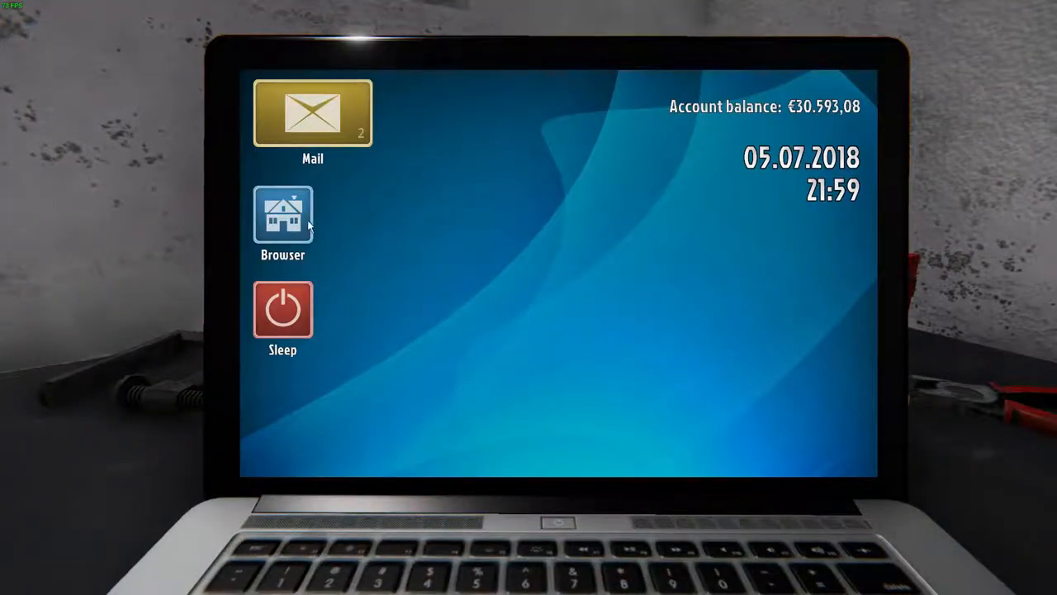
- Open the houses-for-sale site and view the €26,227 Abandoned house listing
click(283, 213)
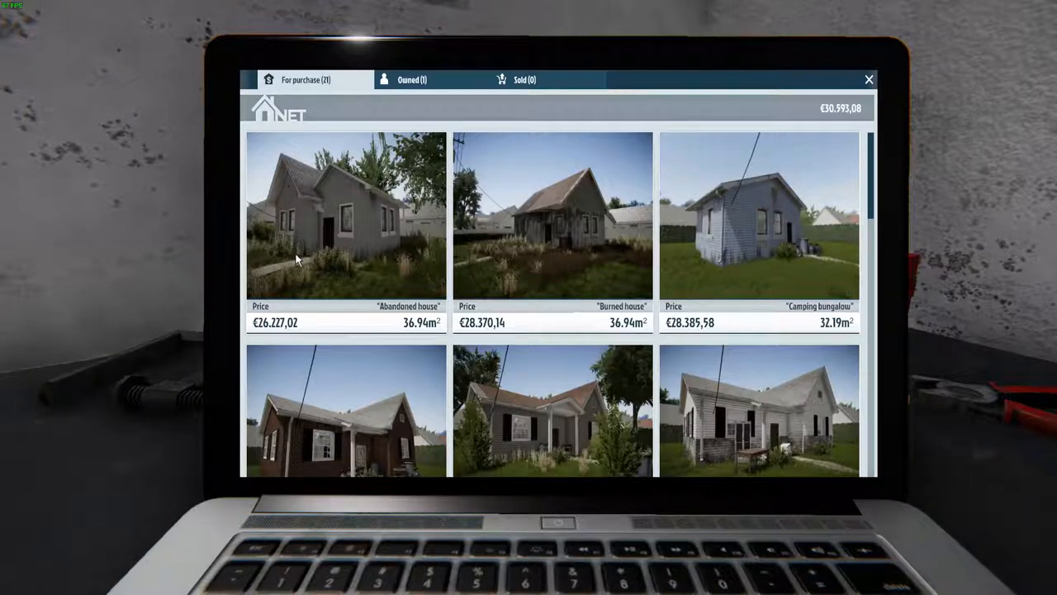
mouse_move(351, 283)
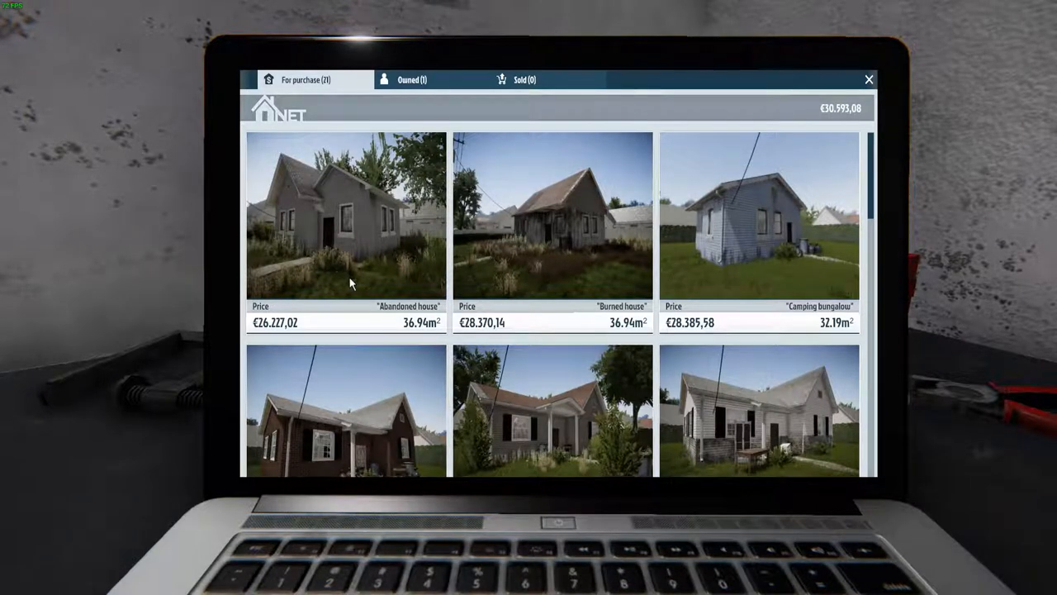
mouse_move(483, 295)
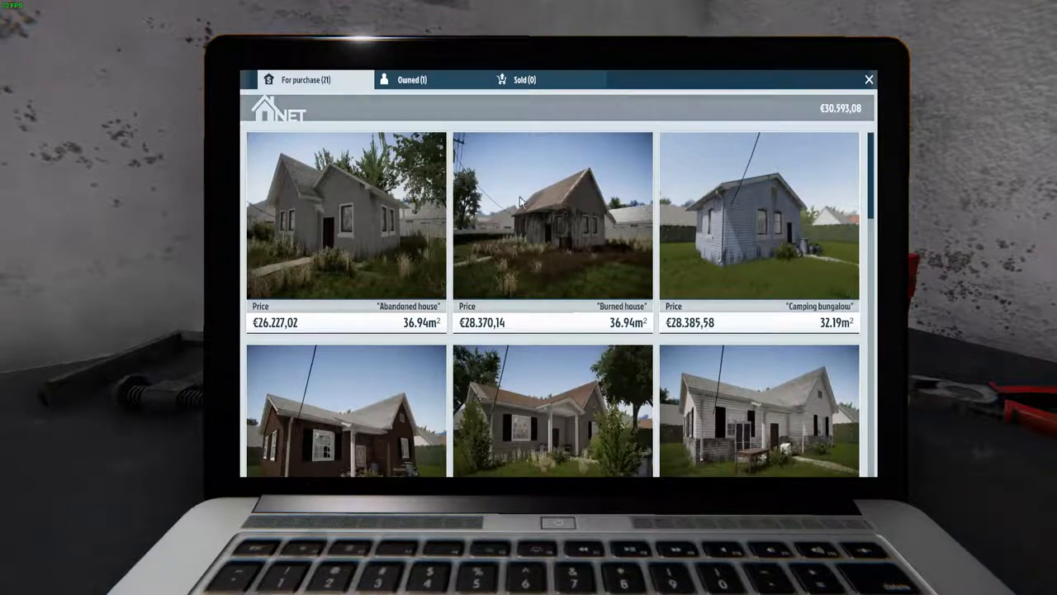
mouse_move(723, 279)
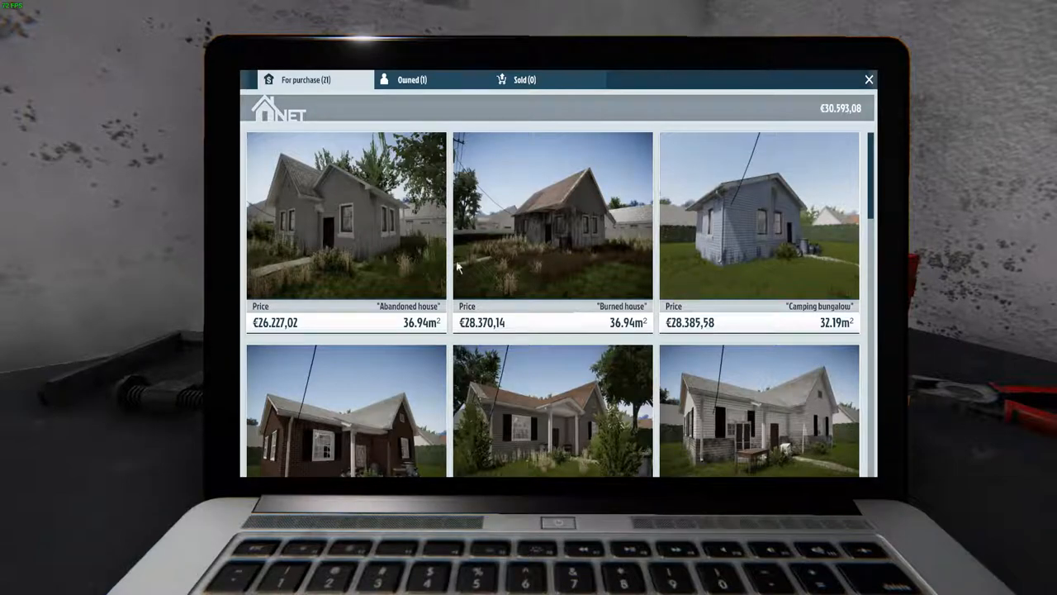
click(346, 214)
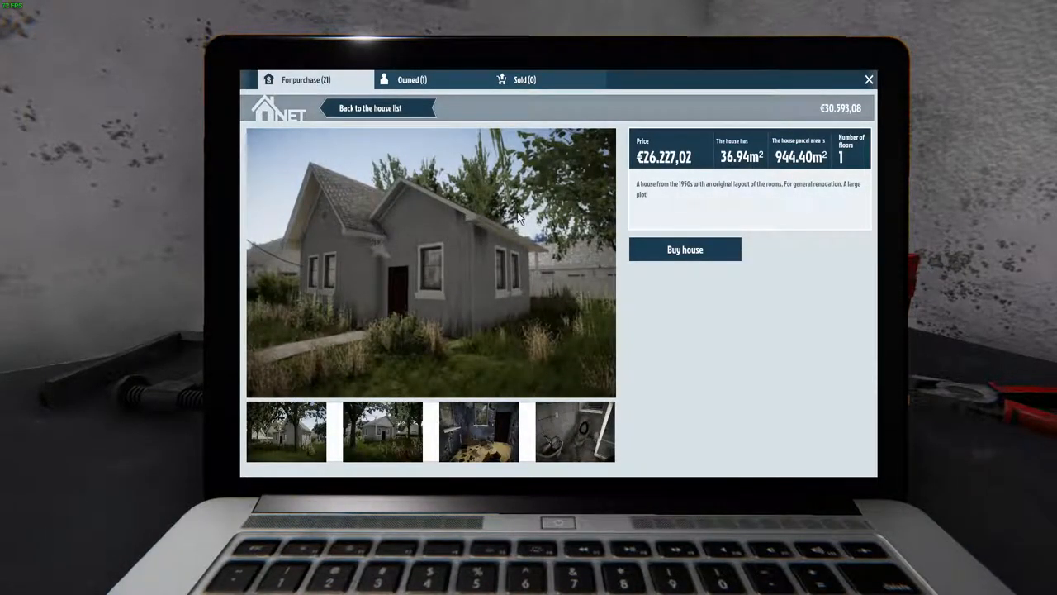
mouse_move(680, 309)
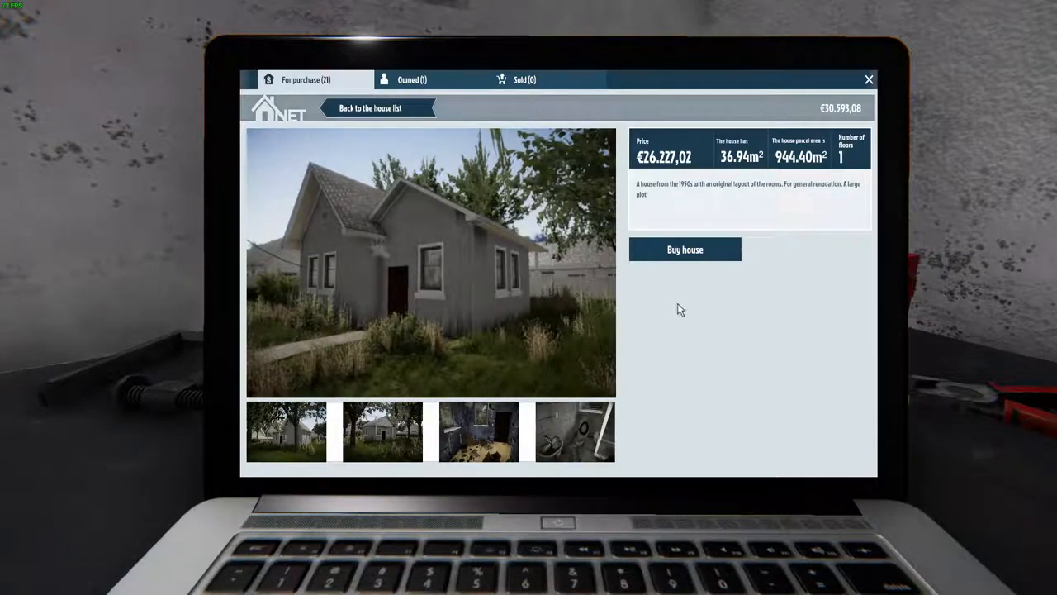
mouse_move(690, 262)
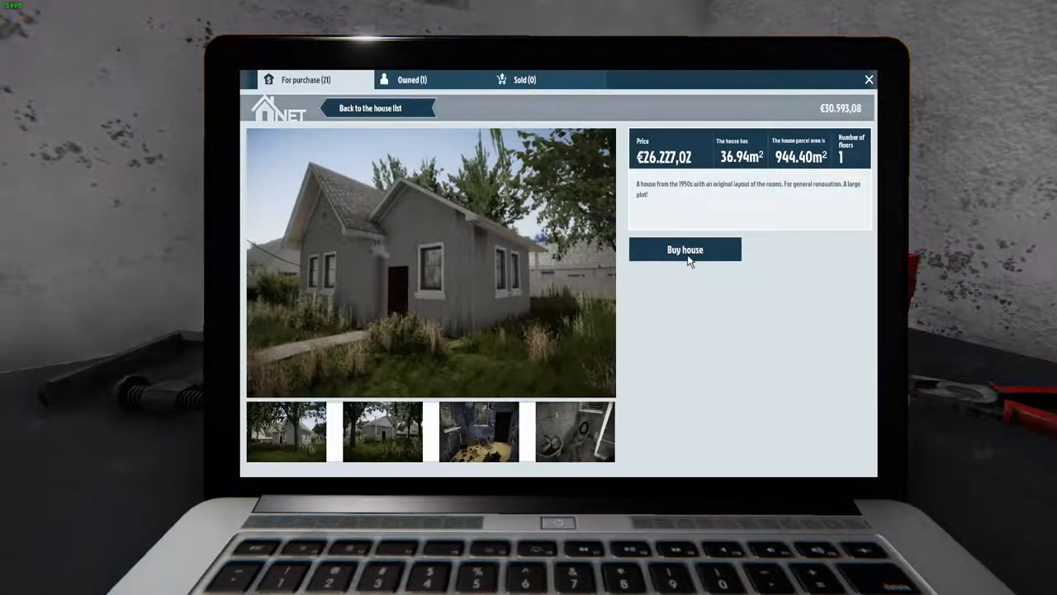
- Purchase the €26,227 Abandoned house and confirm travelling there immediately
click(685, 249)
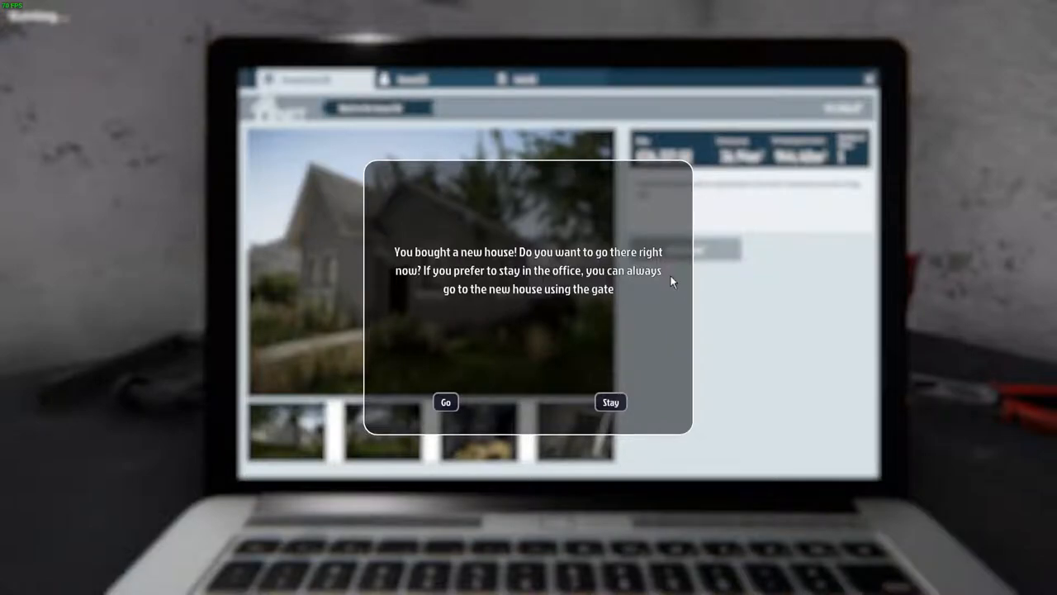
mouse_move(477, 385)
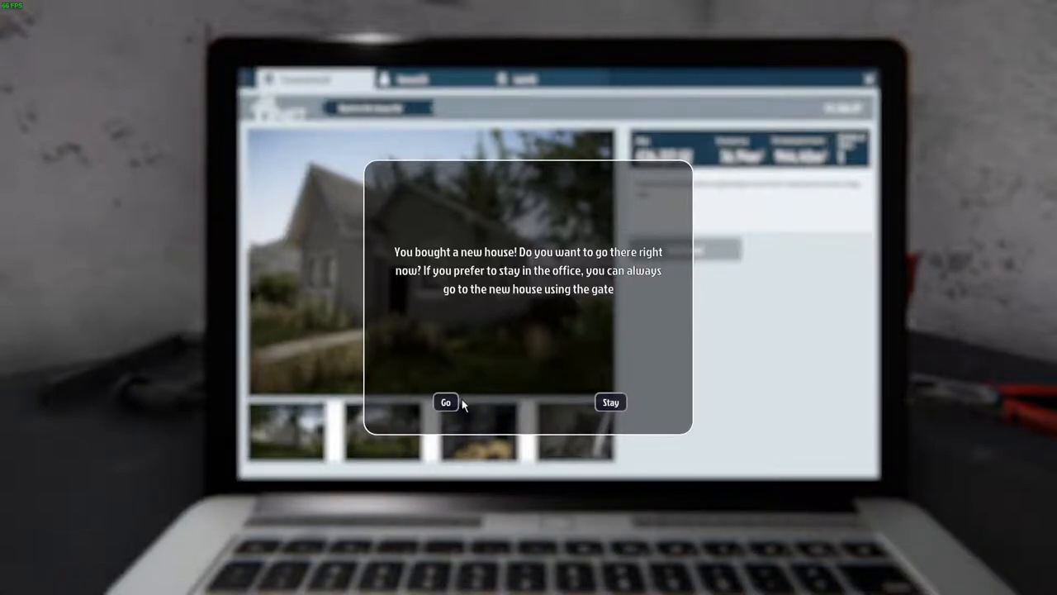
click(446, 402)
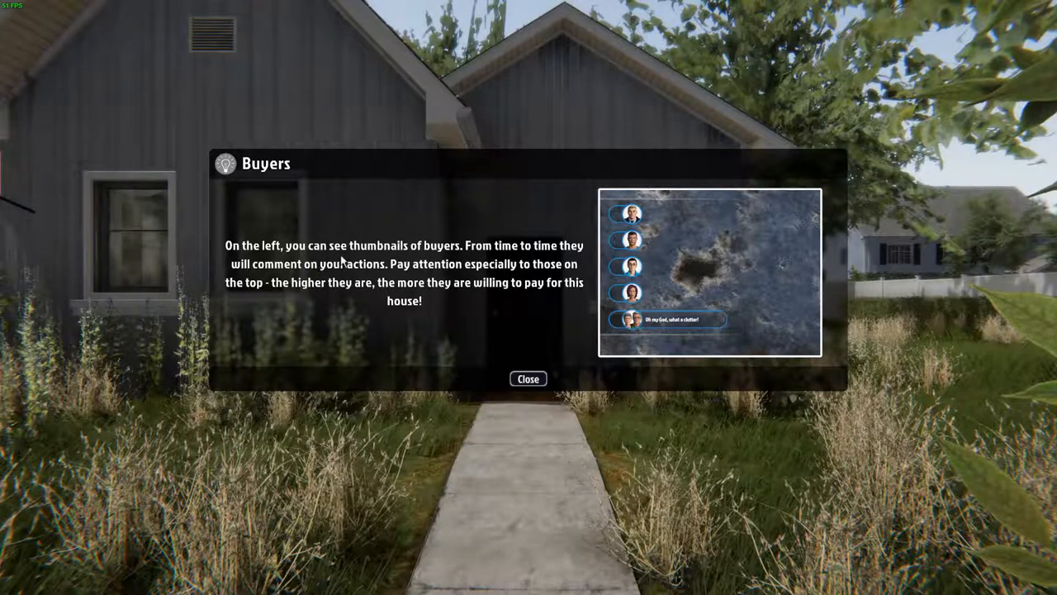
mouse_move(489, 256)
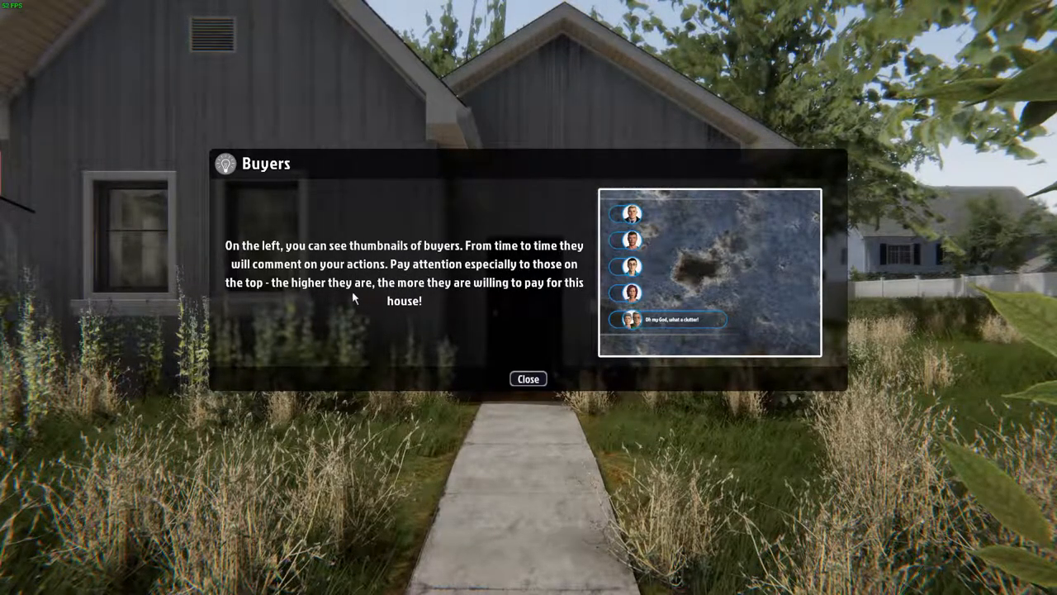
mouse_move(421, 301)
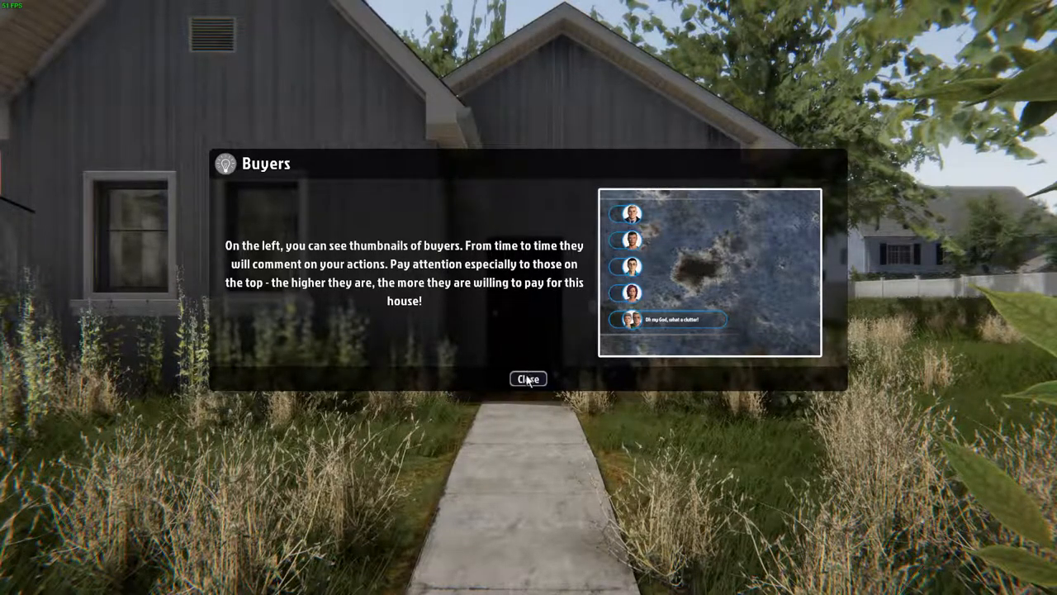
- Dismiss the Buyers tutorial tip on arrival at the house
click(528, 378)
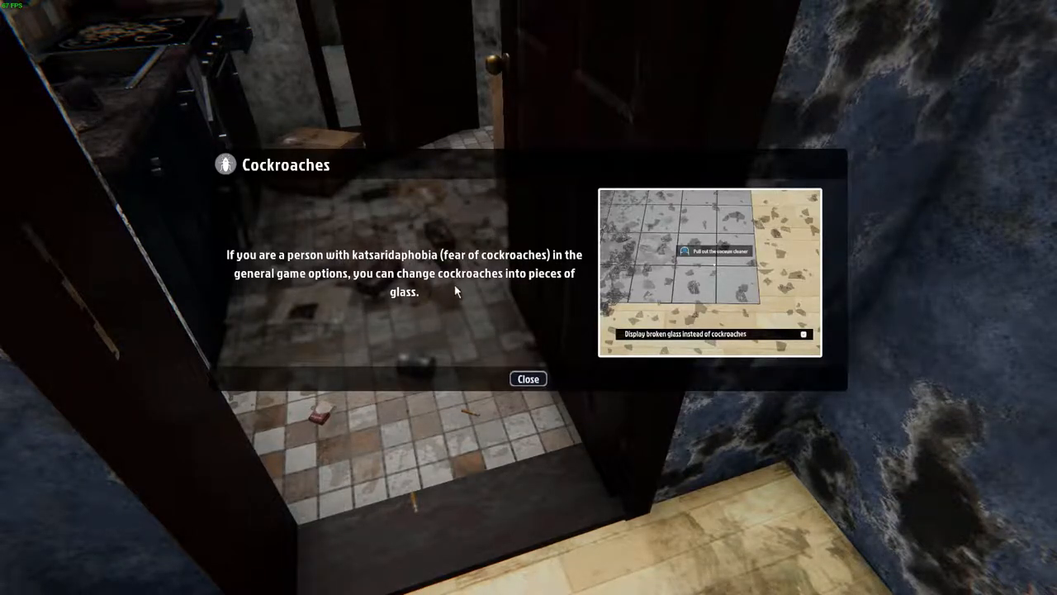
mouse_move(528, 379)
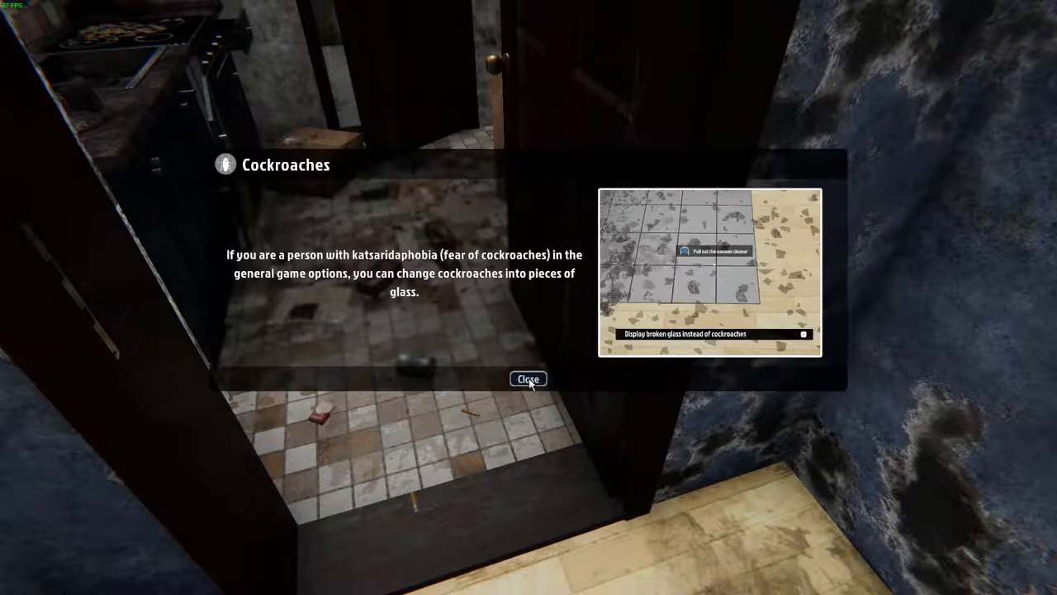
click(528, 379)
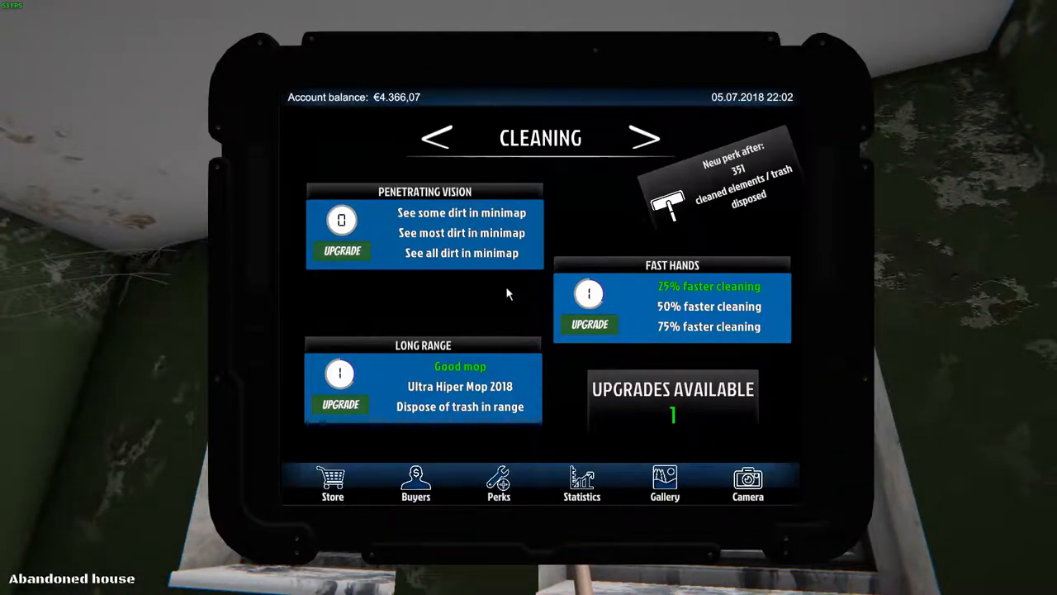
mouse_move(349, 270)
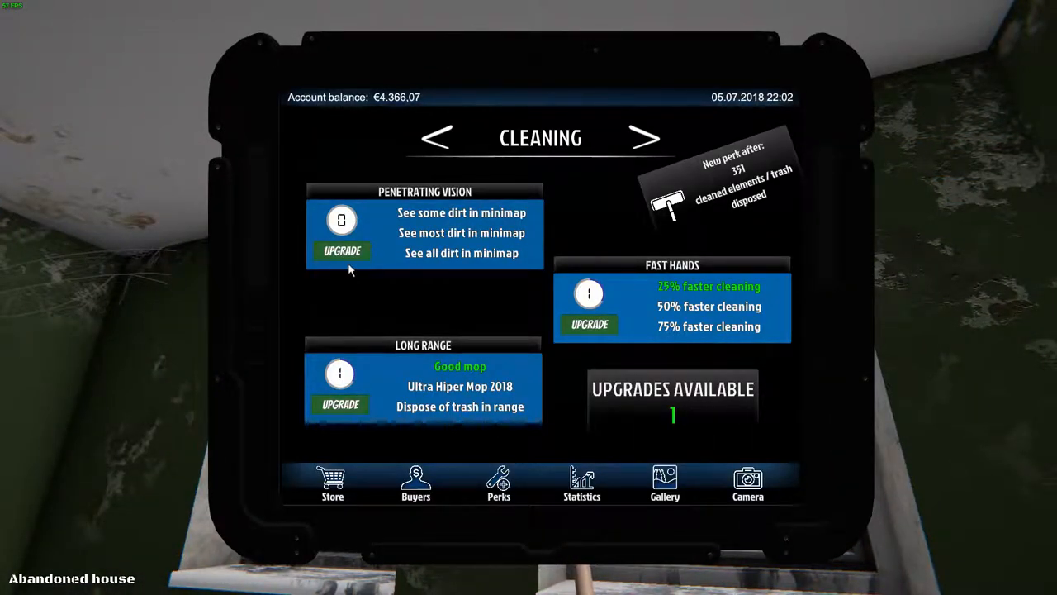
mouse_move(566, 332)
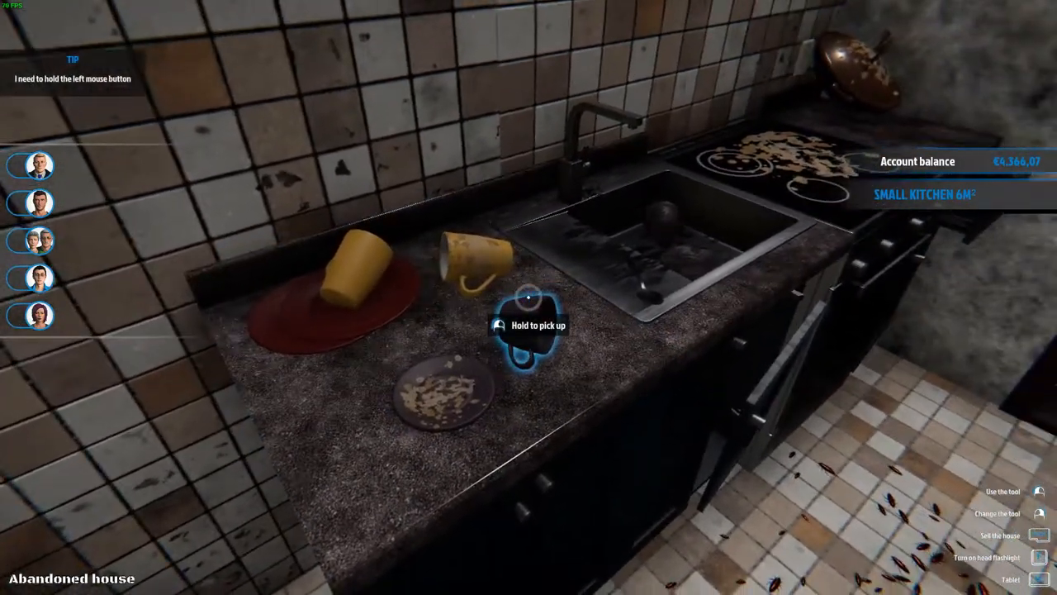
- Pick up the mug from the kitchen counter and switch to vacuuming cockroaches
click(528, 324)
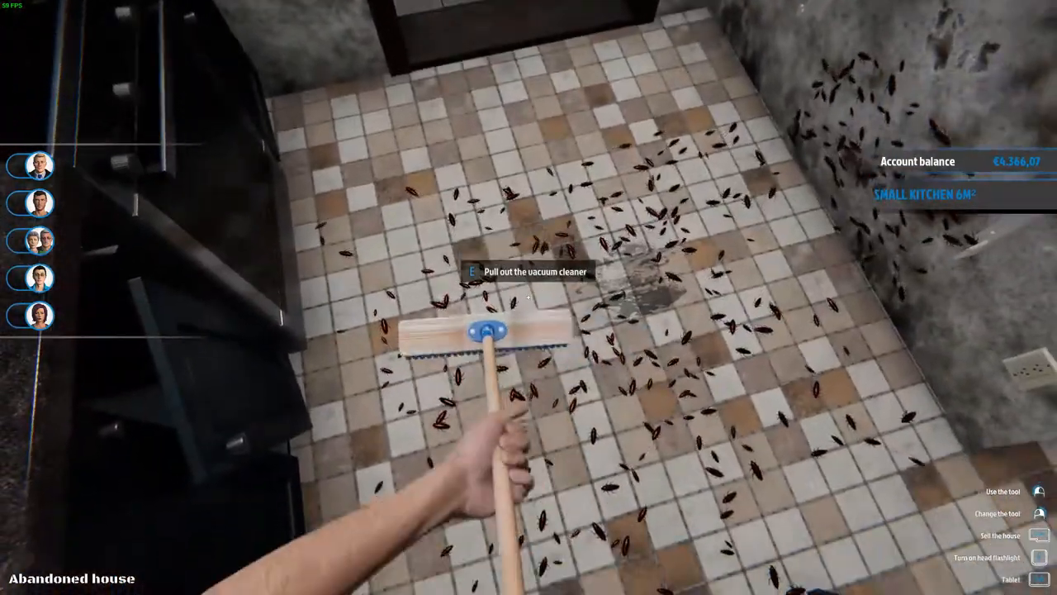
key(e)
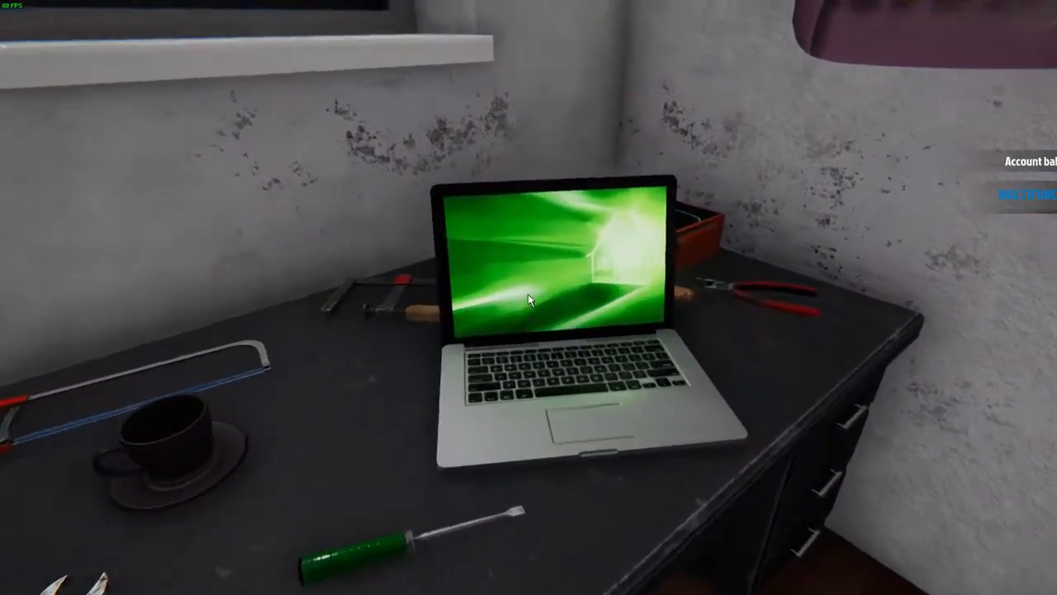
- Accept the Radiators order from laptop Mail and check Fast Hands perks on the tablet
click(528, 297)
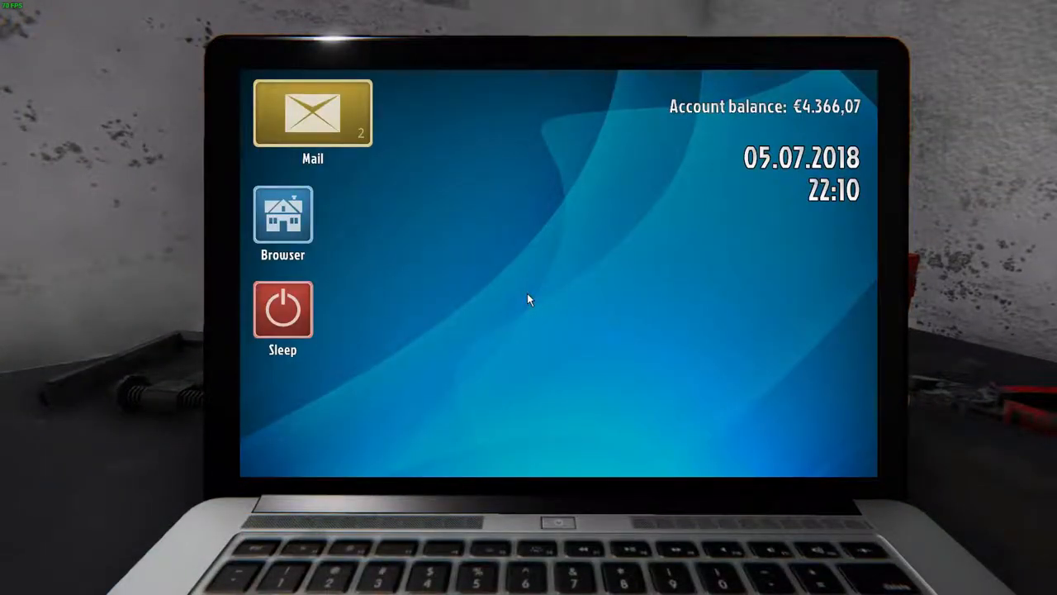
click(312, 113)
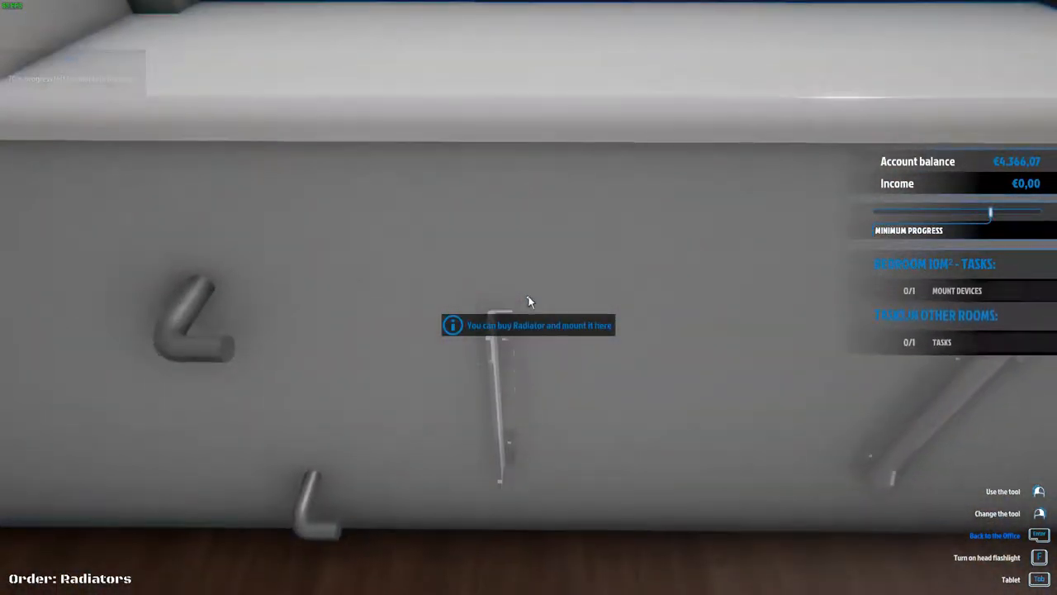
key(Tab)
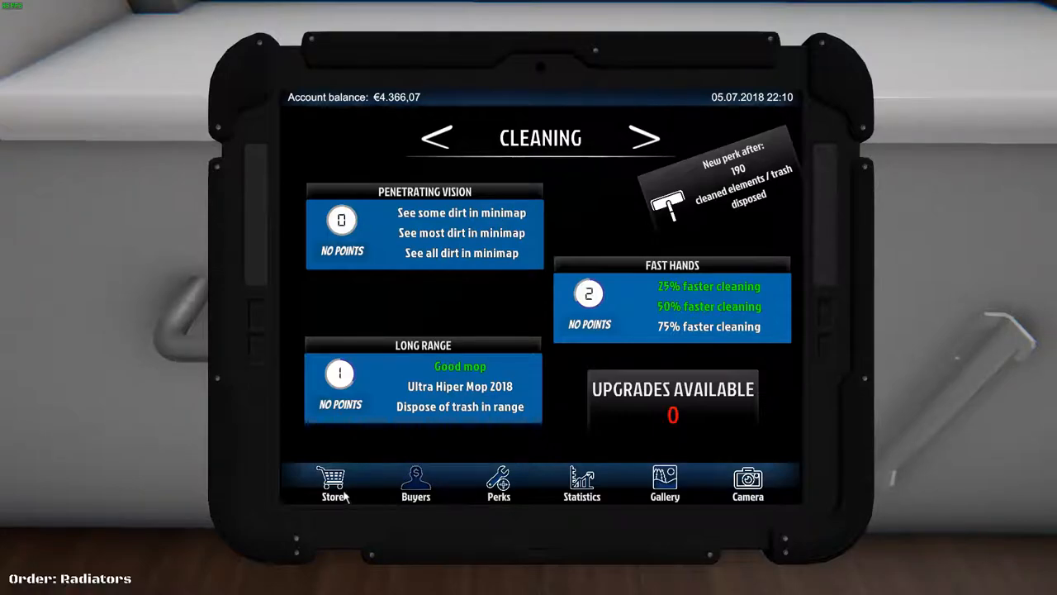
- Search the store for 'RAD' and buy two €37.20 Radiators
click(332, 485)
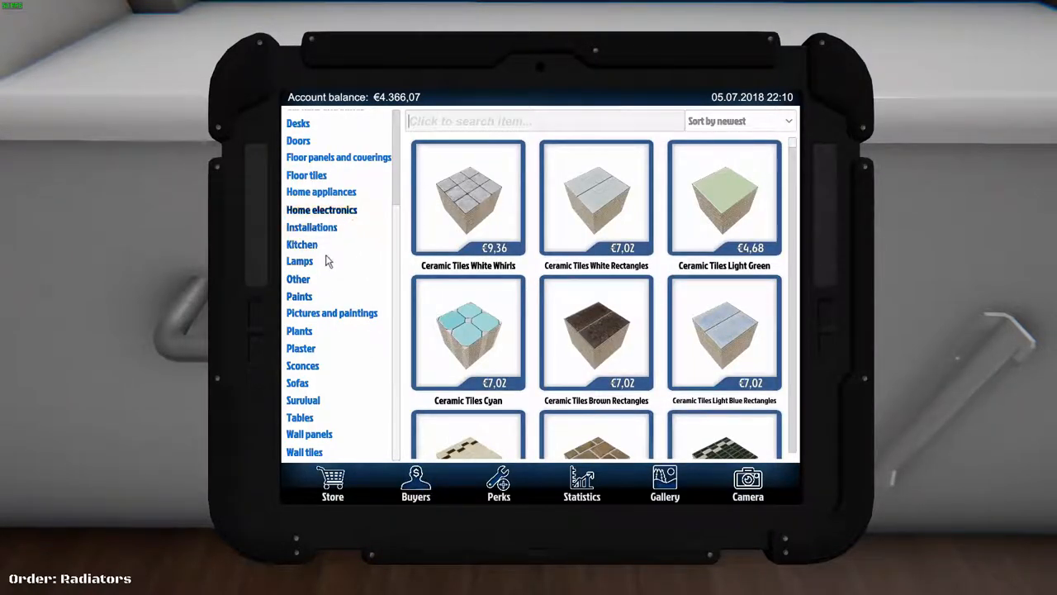
text(RADF)
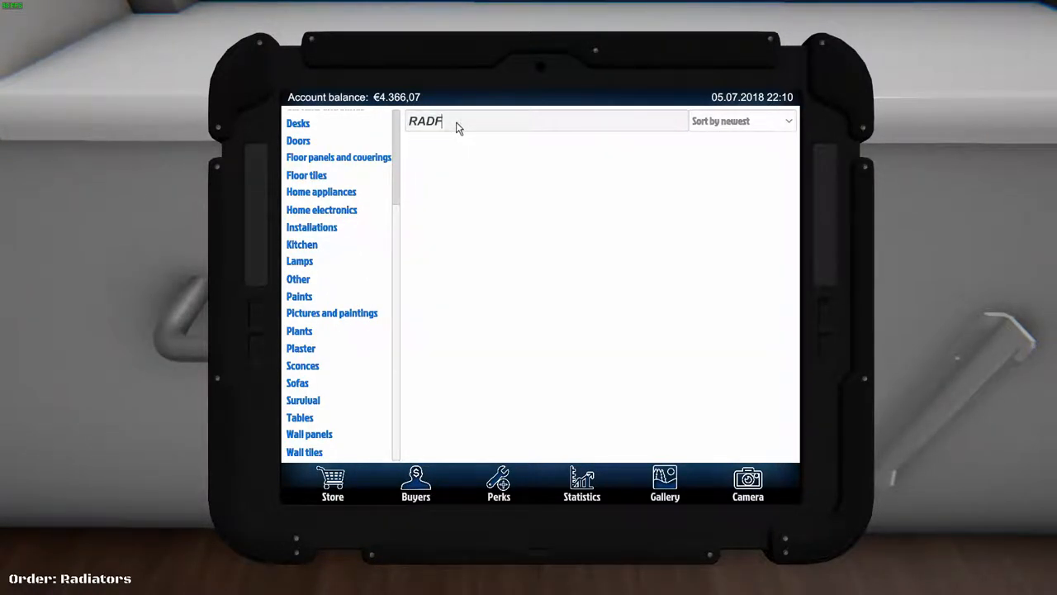
key(BackSpace)
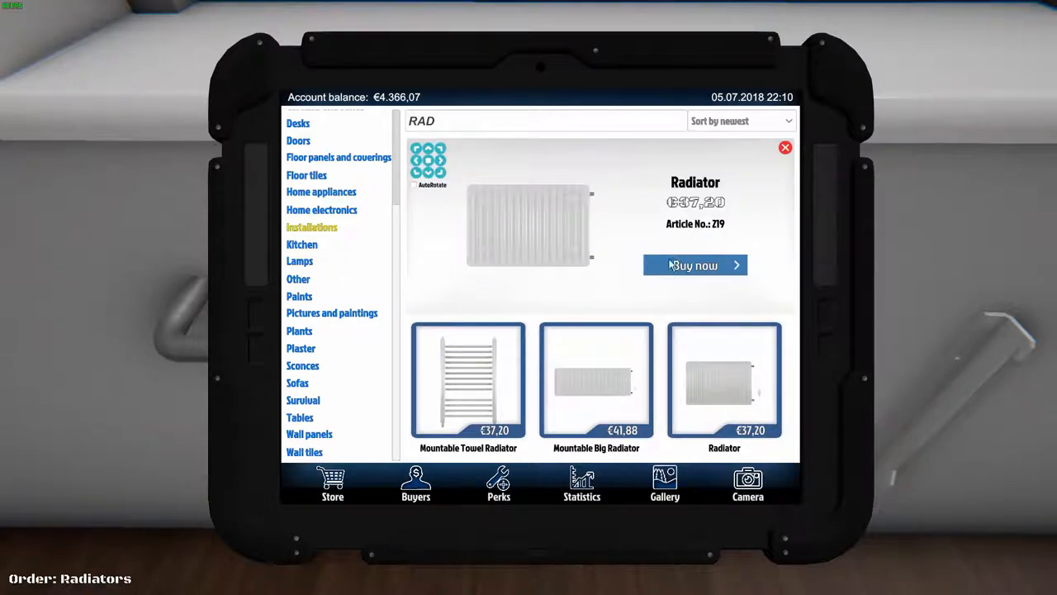
click(694, 264)
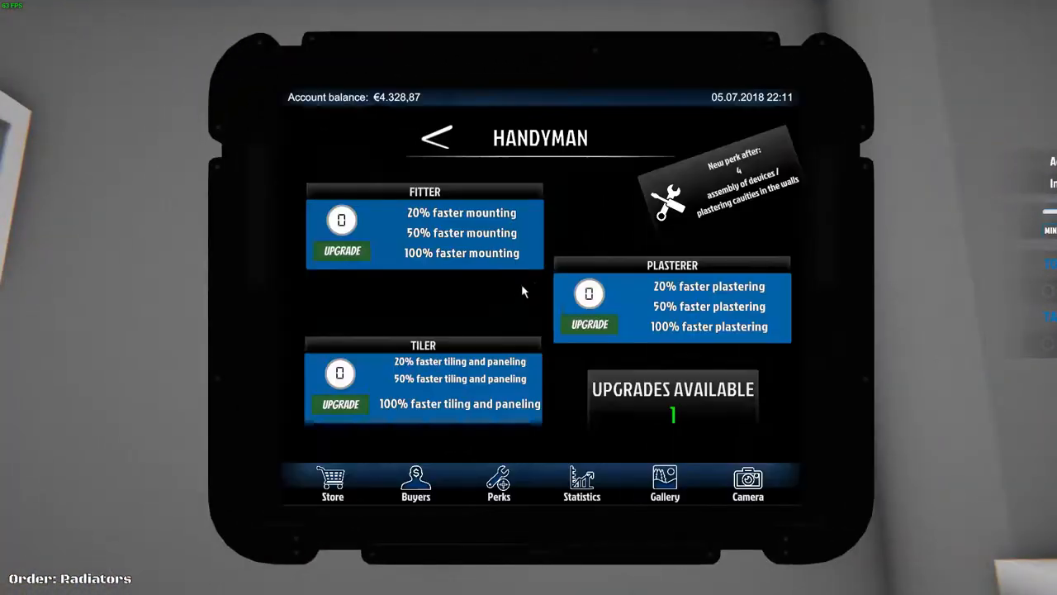
click(332, 483)
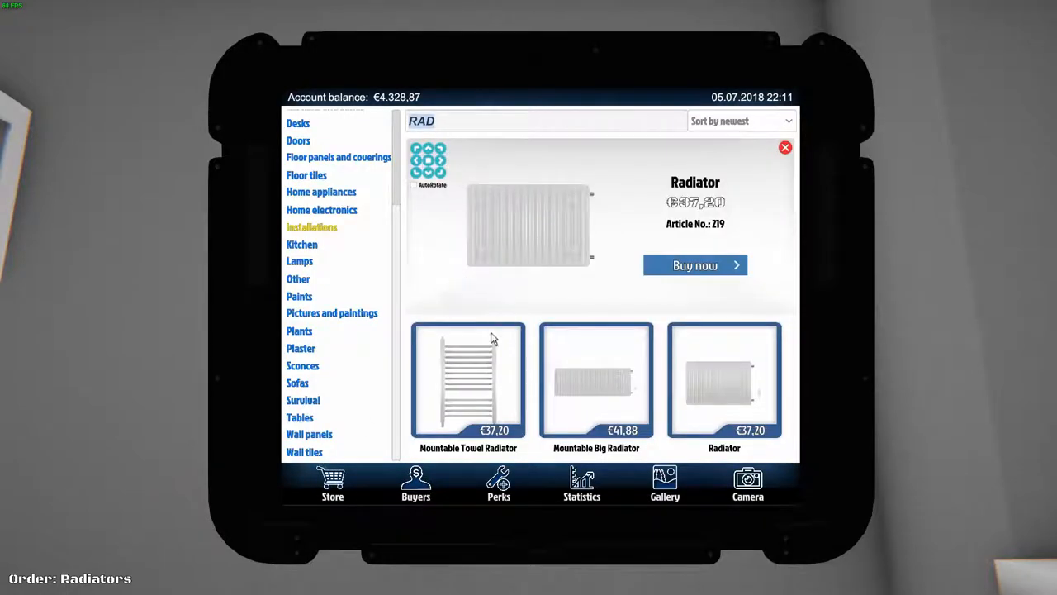
click(468, 380)
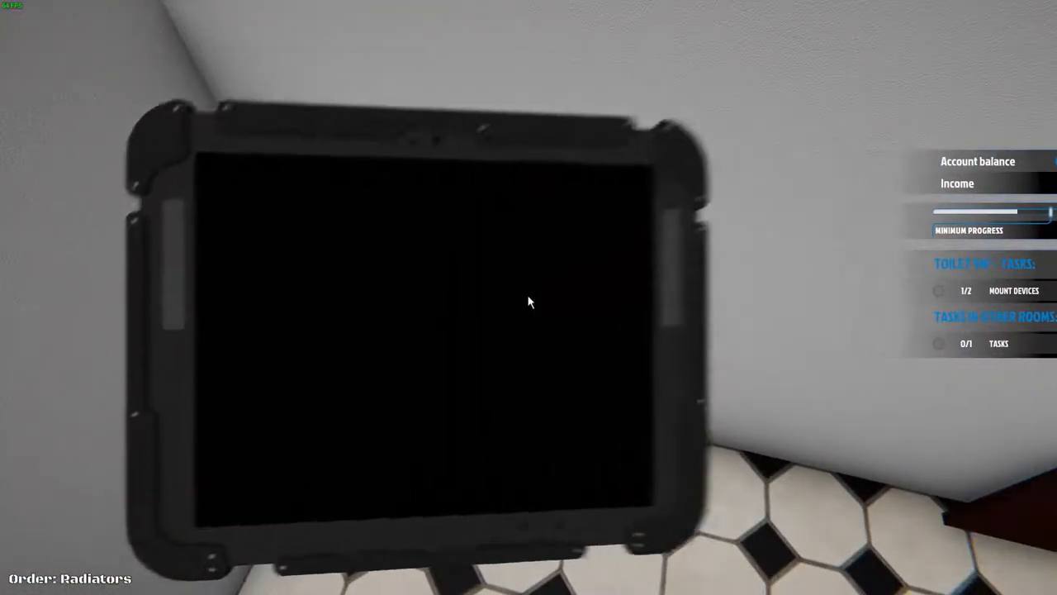
- Browse Installations, then Bathroom, to reach the €39.54 Mountable Sink
click(528, 301)
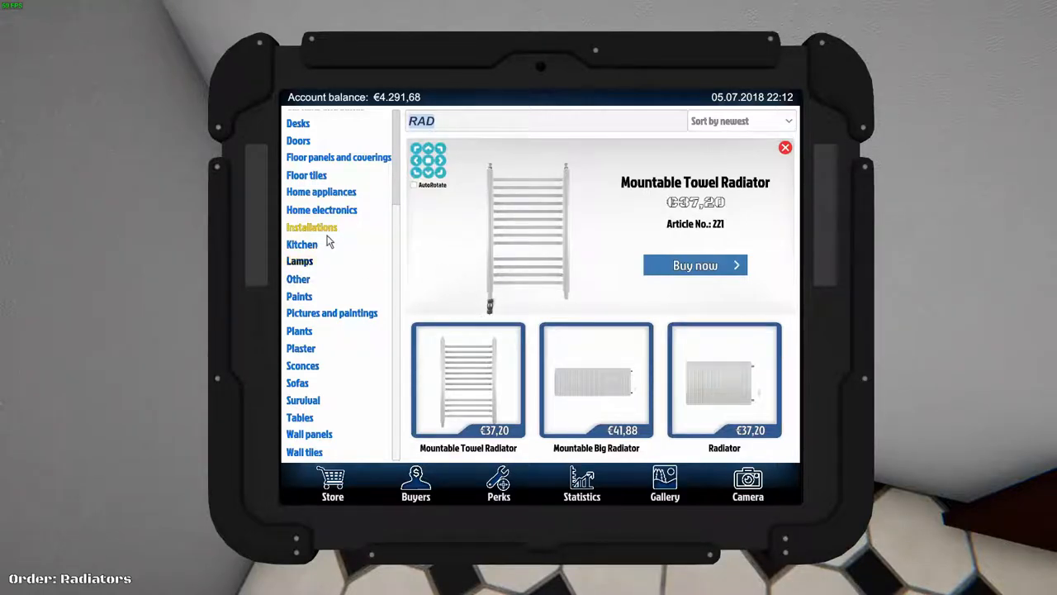
click(785, 147)
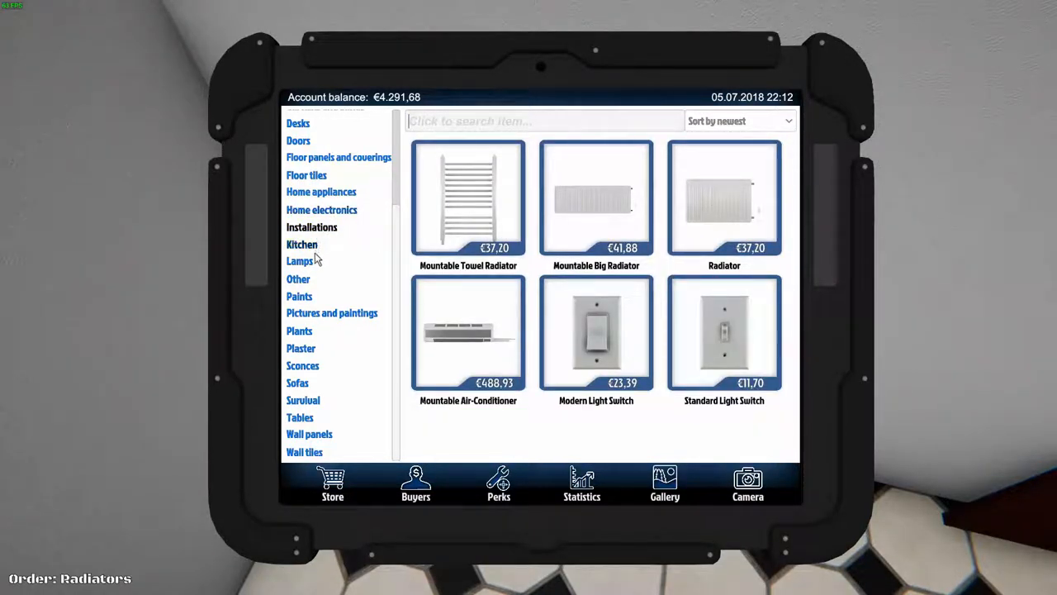
mouse_move(329, 266)
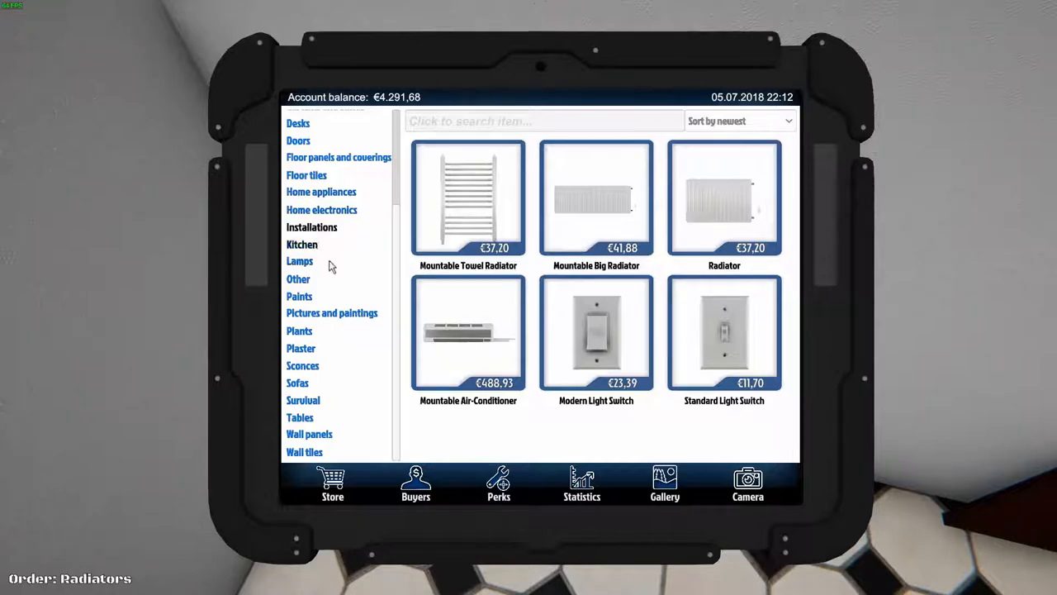
mouse_move(299, 331)
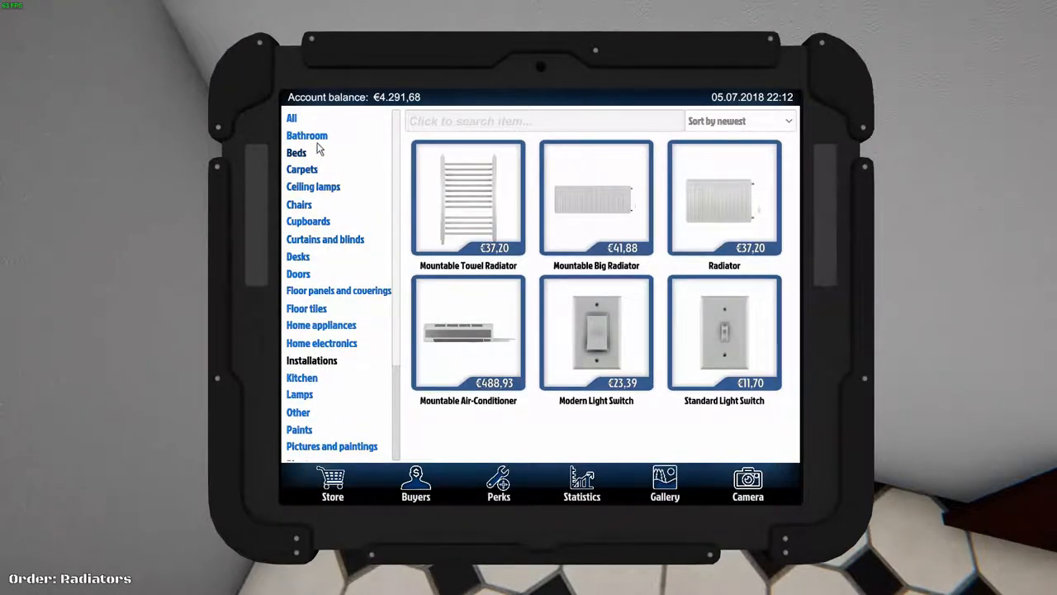
click(306, 135)
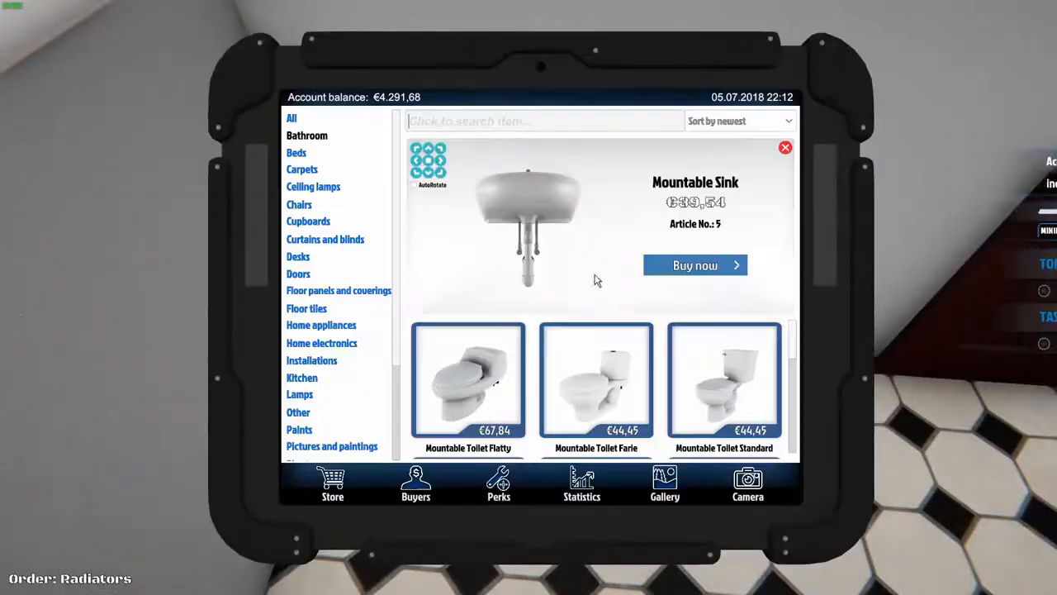
- Buy the €39.54 Mountable Sink, leaving a €4,252.14 balance
click(694, 265)
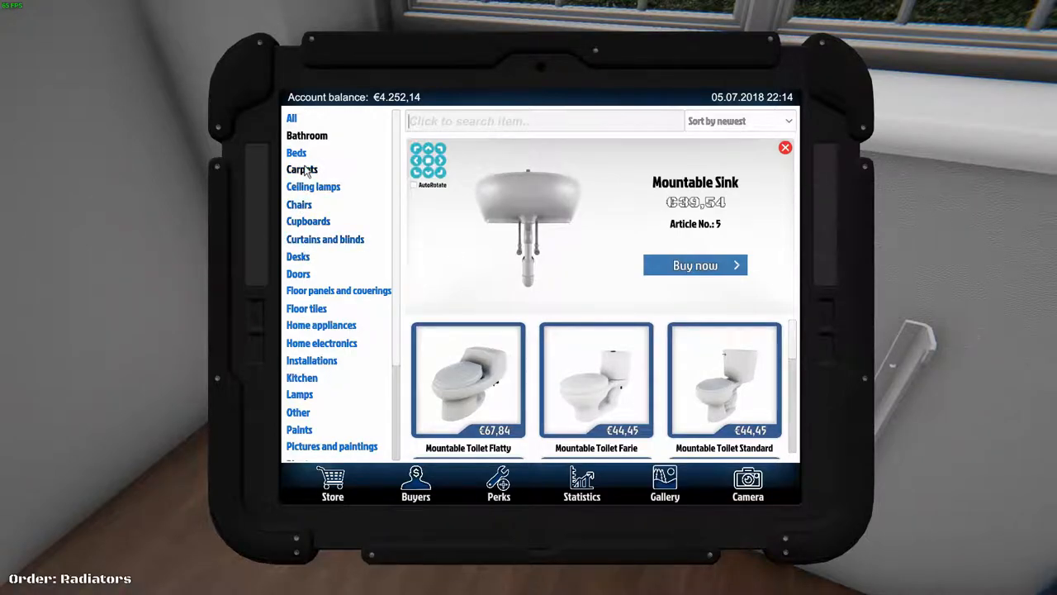
- Search 'RAD', mount the last radiator, and bring up the €746.27 completion prompt
text(RAD)
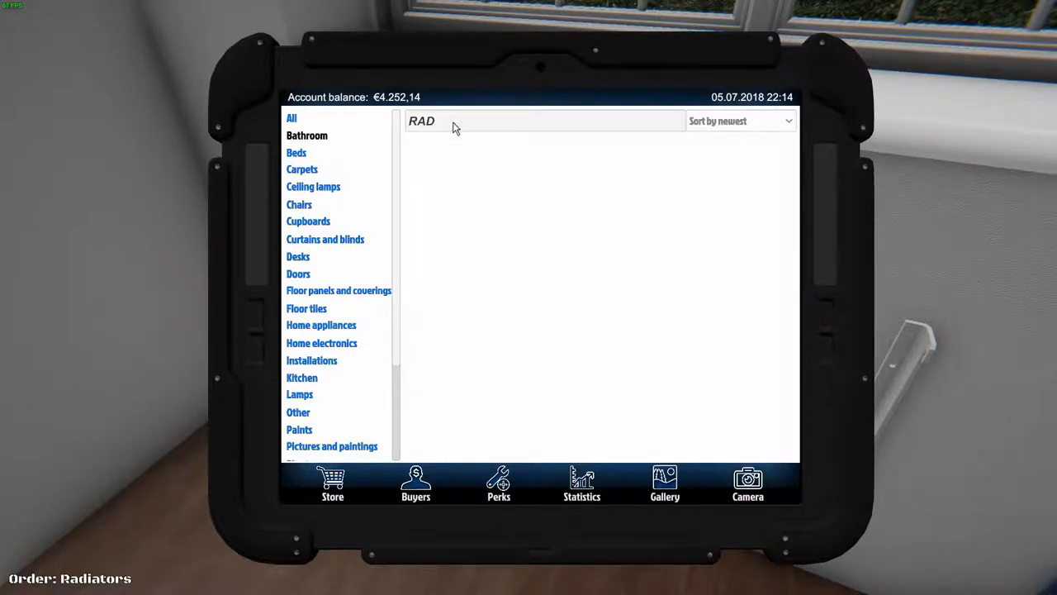
mouse_move(551, 116)
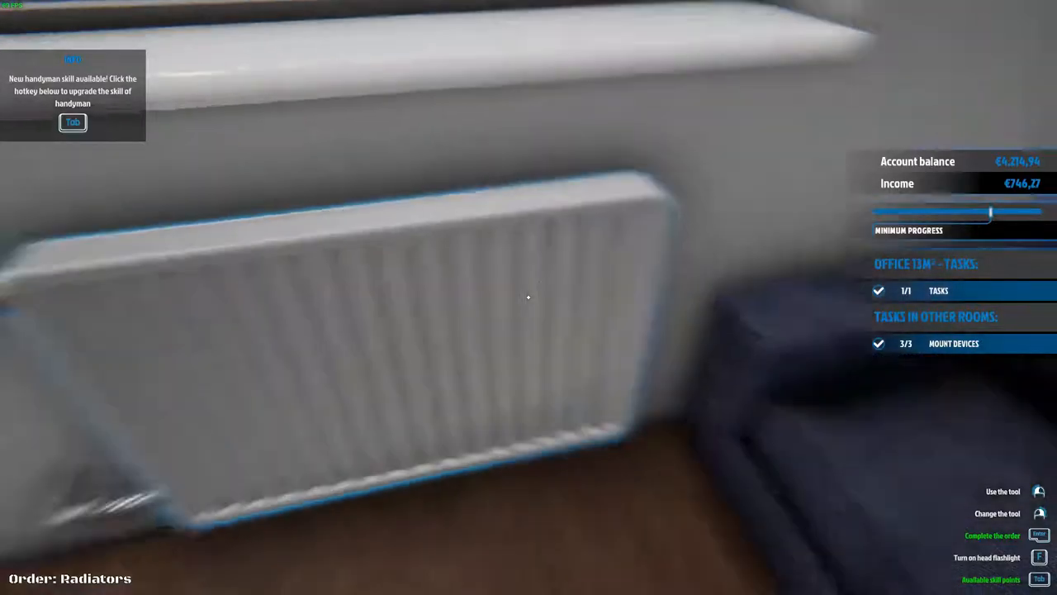
key(Tab)
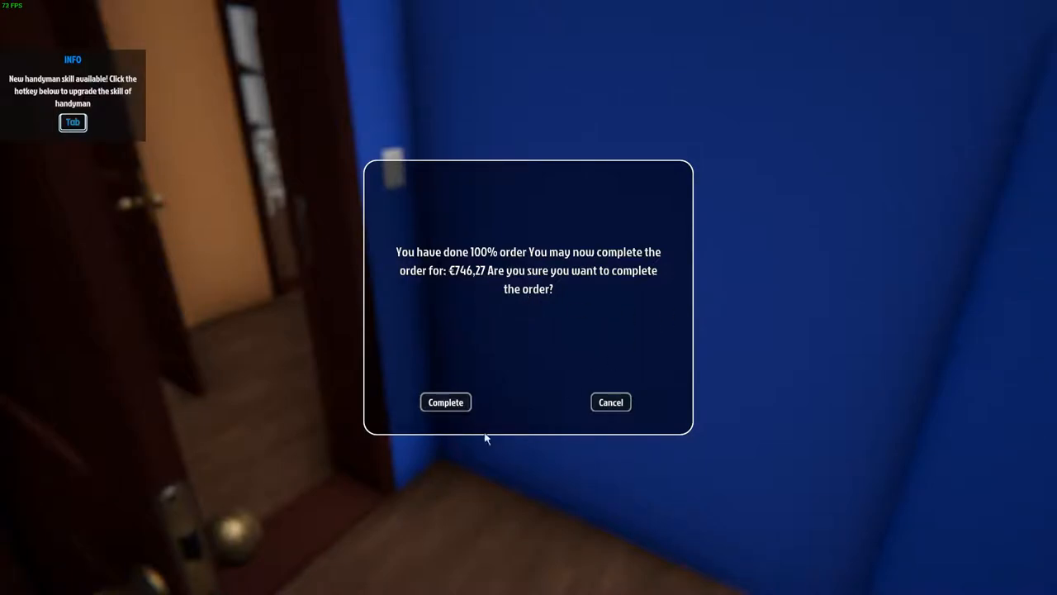
- Complete the Radiators order and collect the €746.27 payment
click(445, 402)
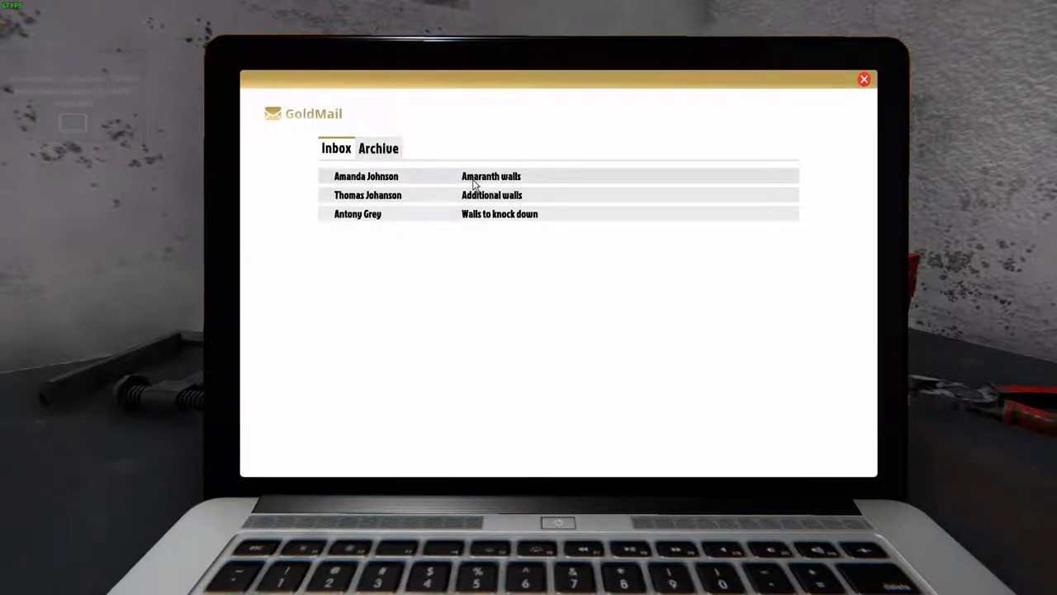
mouse_move(500, 224)
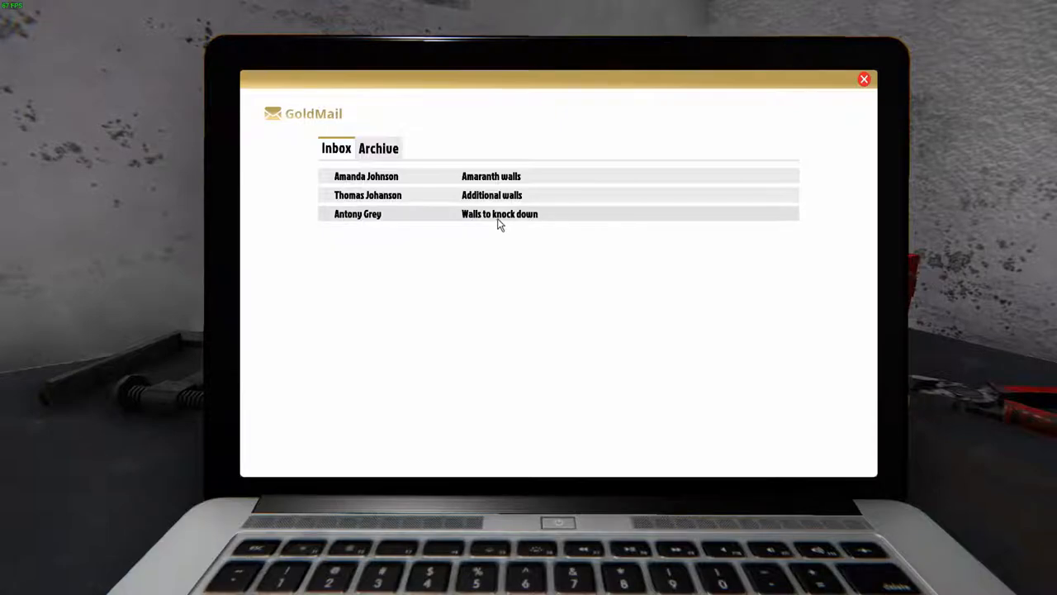
mouse_move(477, 225)
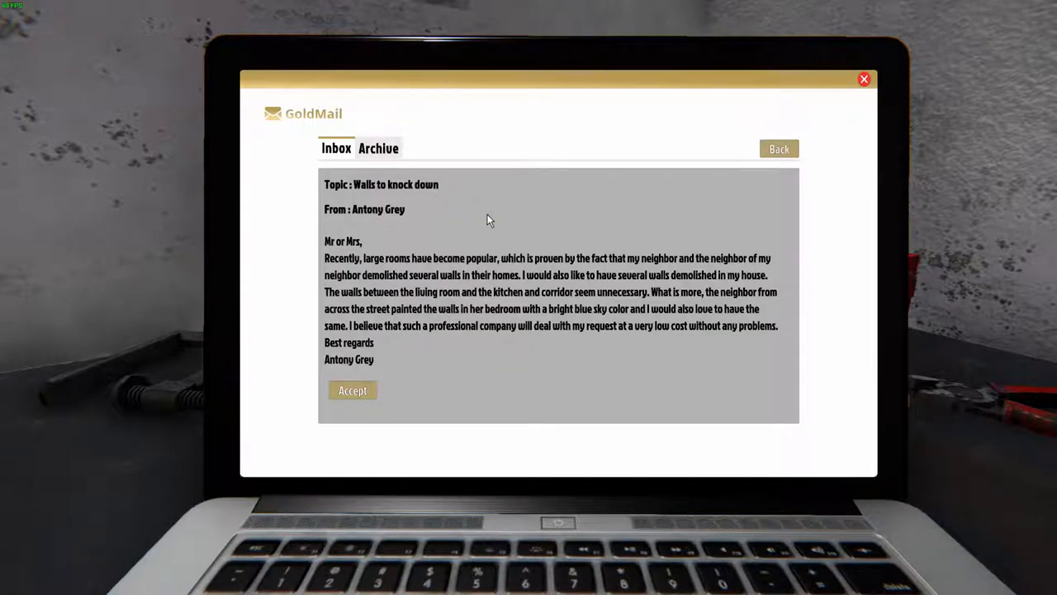
mouse_move(434, 308)
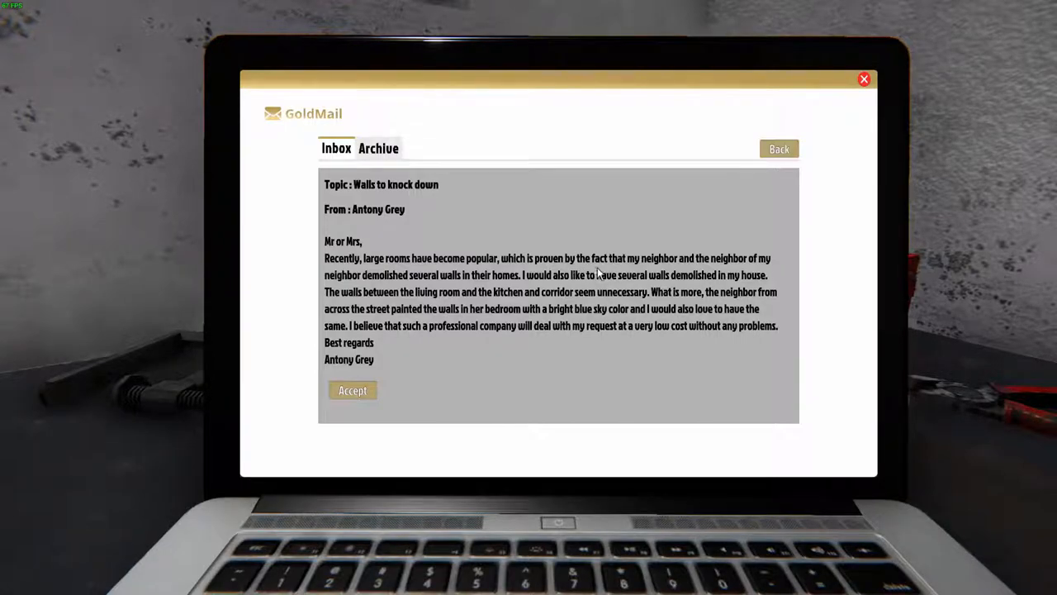
mouse_move(715, 269)
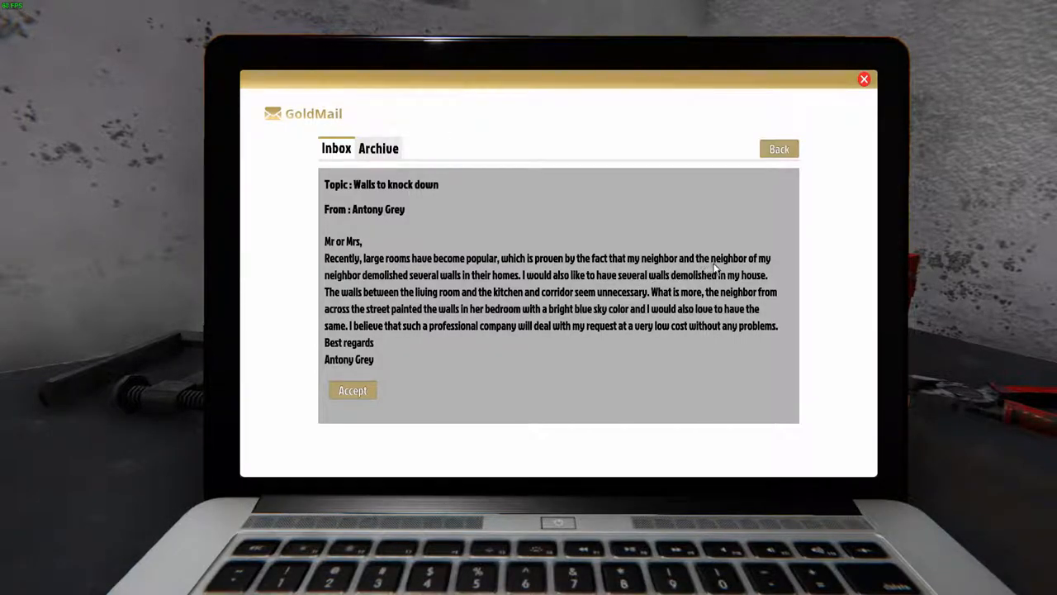
mouse_move(431, 287)
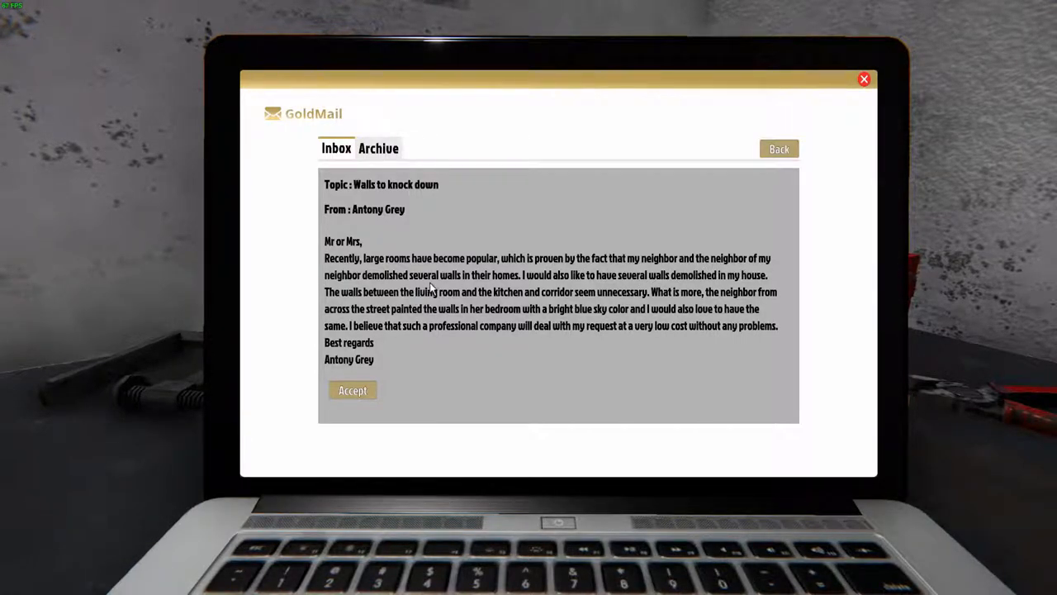
mouse_move(554, 278)
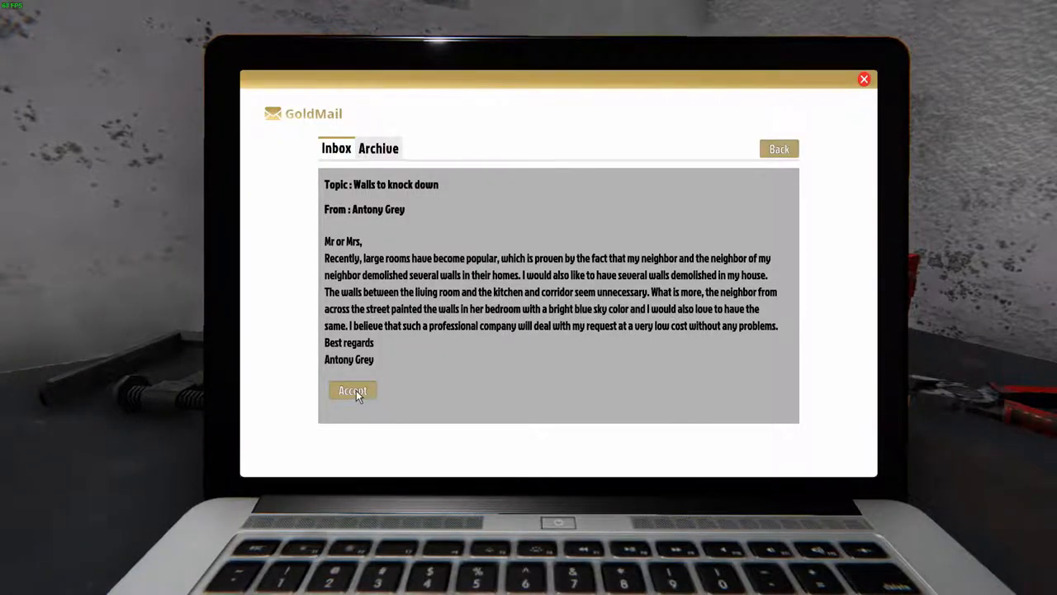
- Accept the Walls to knock down job and smash three living-room brick wall sections
click(352, 391)
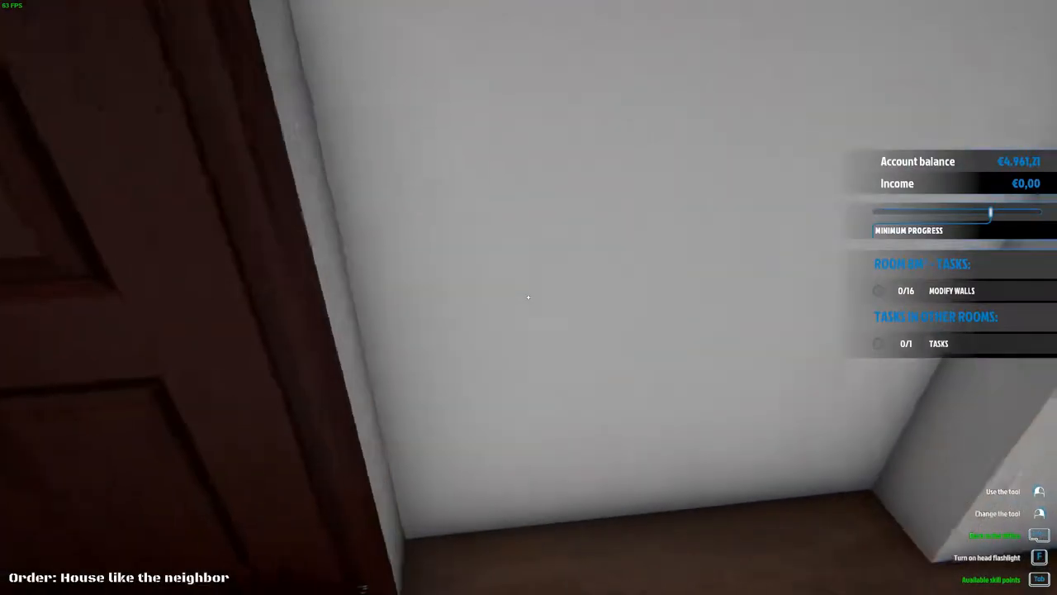
mouse_move(529, 298)
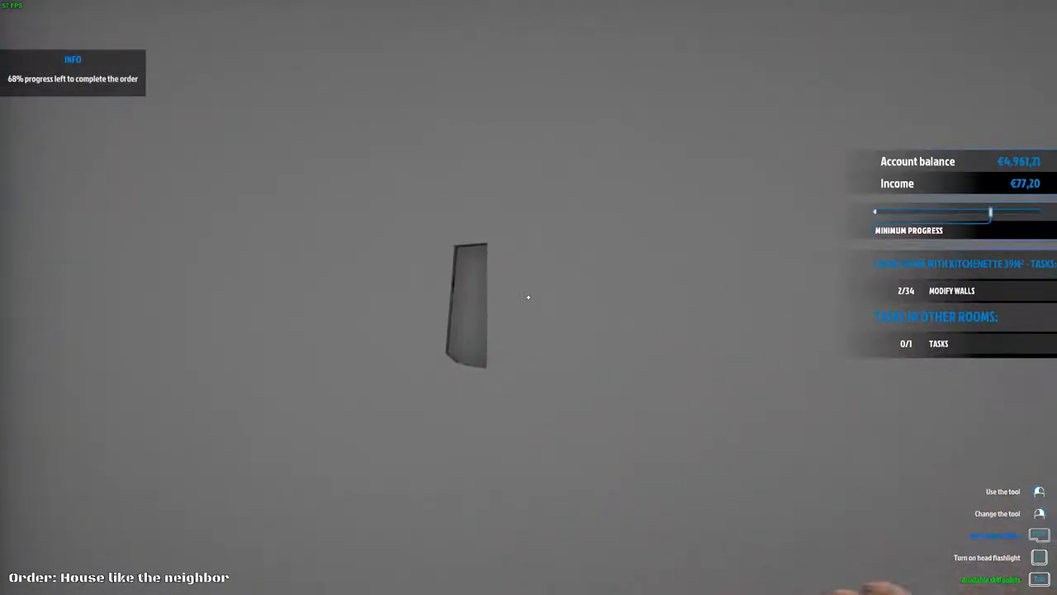
click(528, 297)
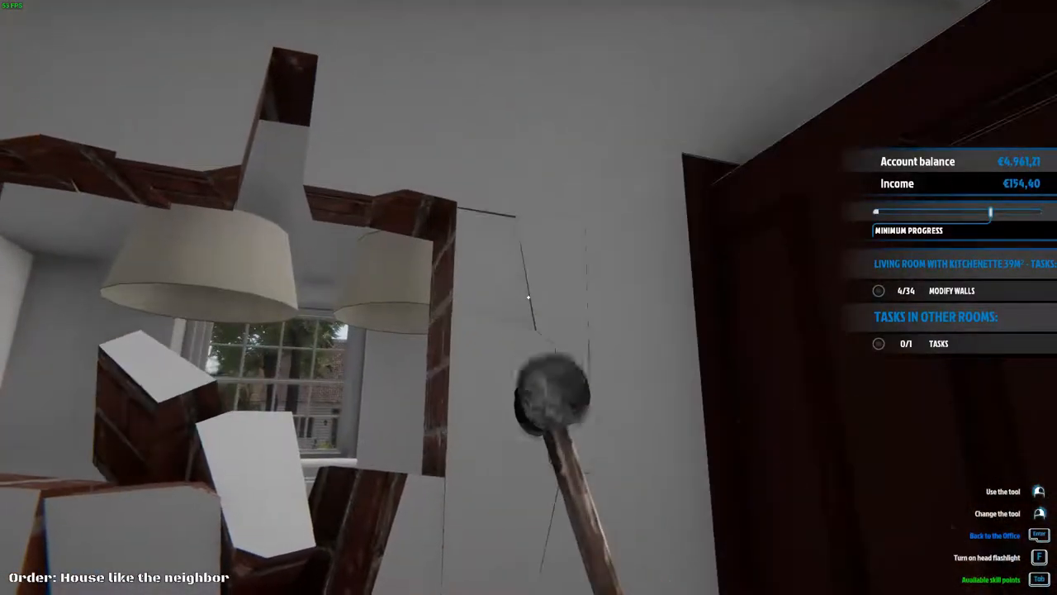
mouse_move(529, 297)
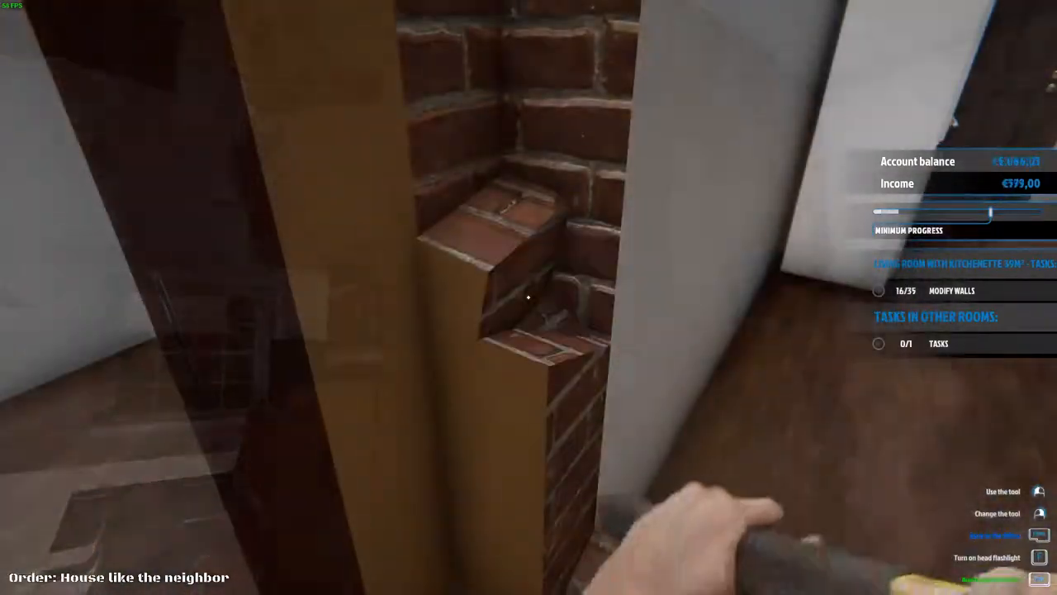
click(529, 298)
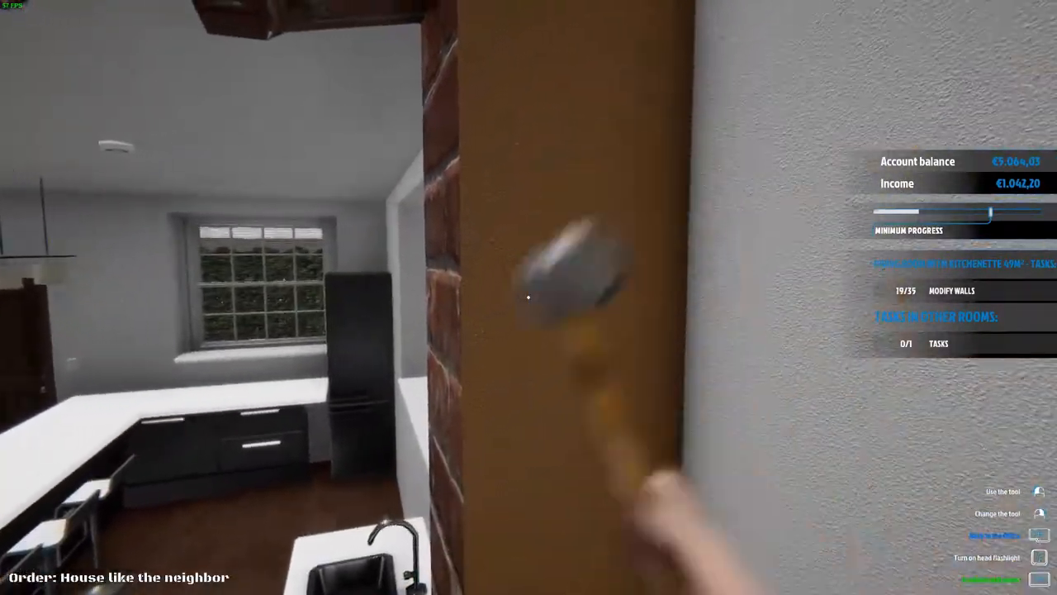
click(529, 298)
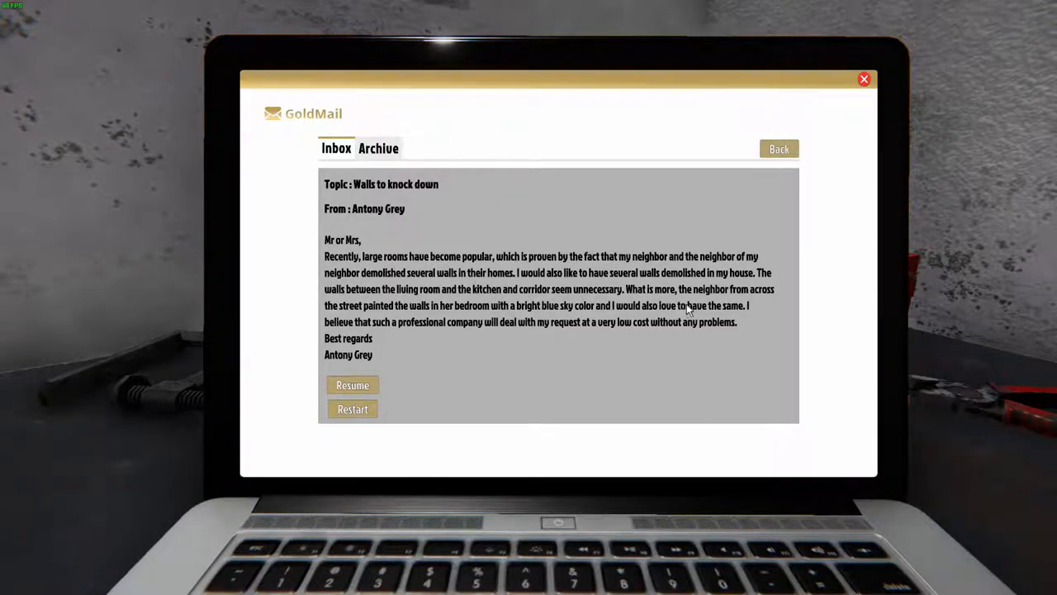
mouse_move(376, 314)
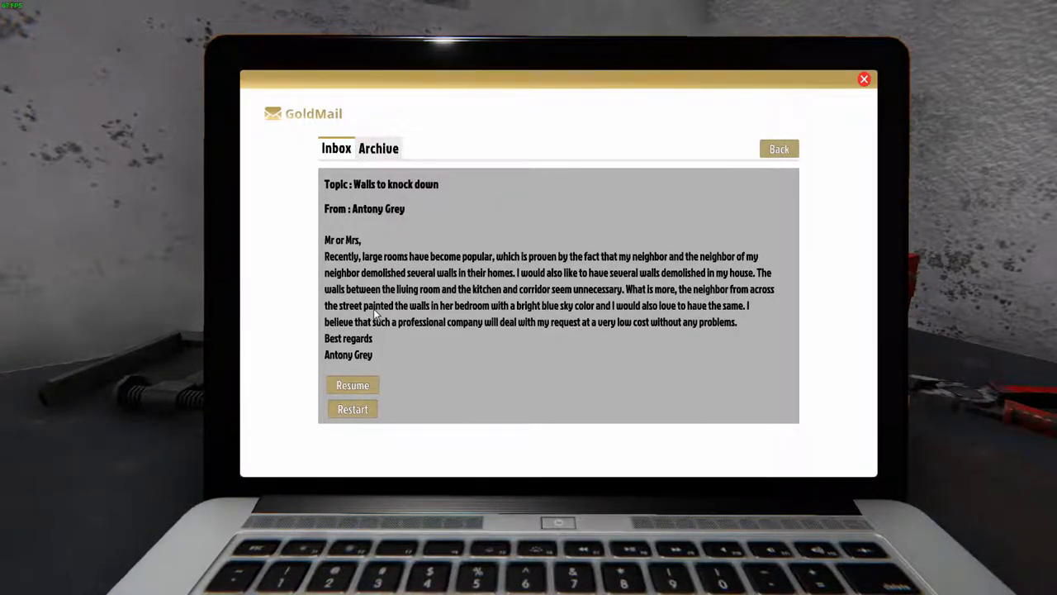
mouse_move(444, 320)
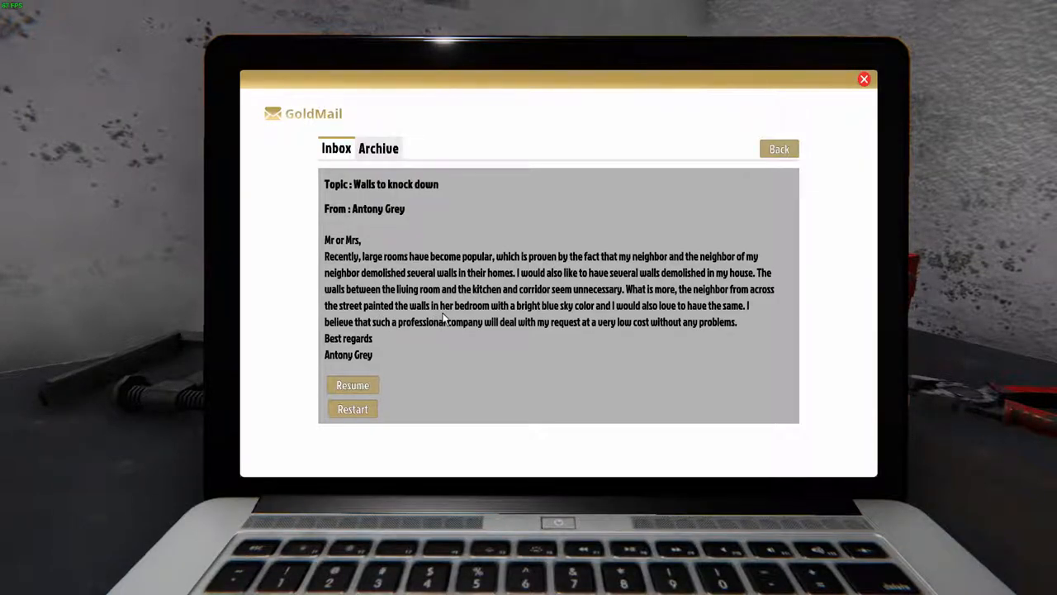
mouse_move(570, 318)
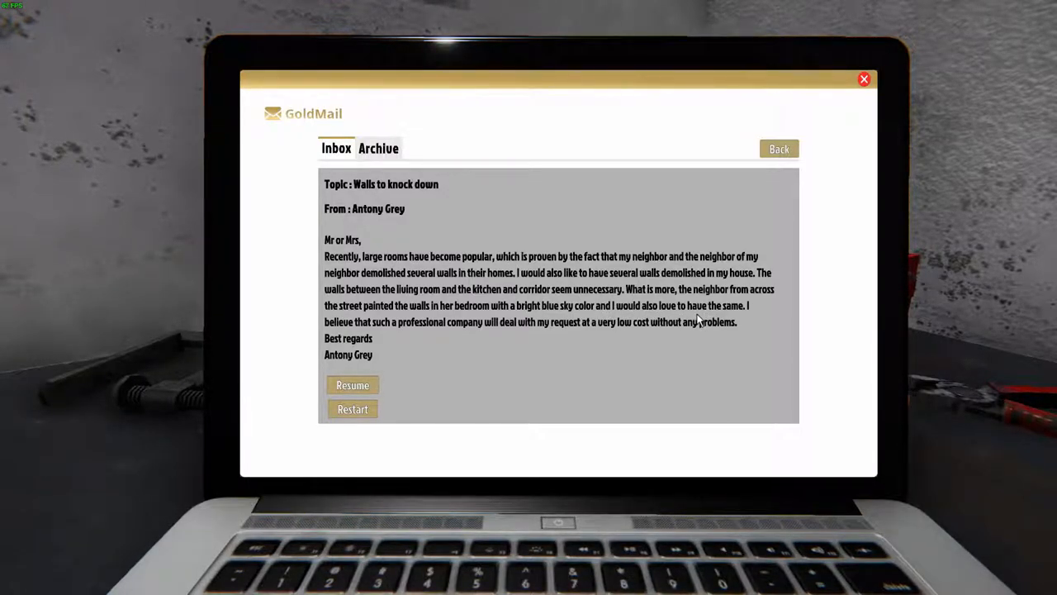
mouse_move(652, 346)
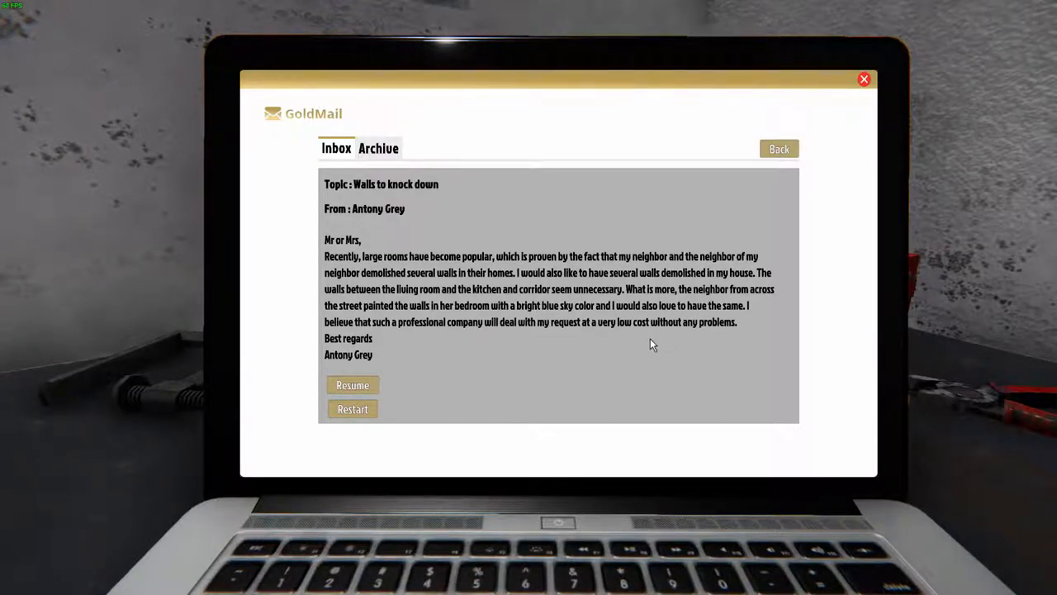
- Resume the Walls to knock down order from its GoldMail message
click(351, 385)
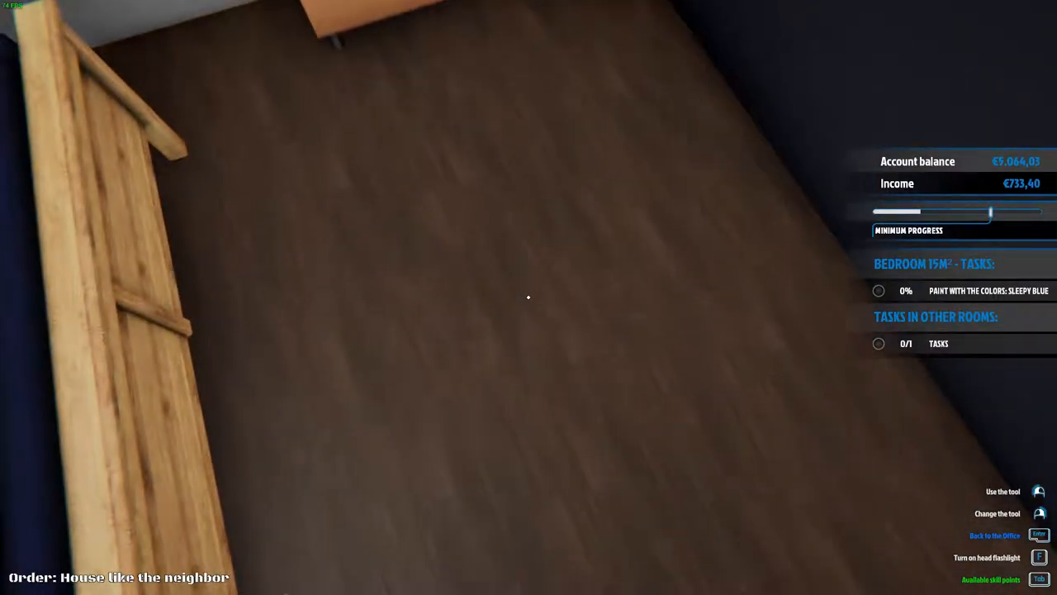
- Browse the perk categories to Handyman and upgrade Fitter for faster mounting
key(Tab)
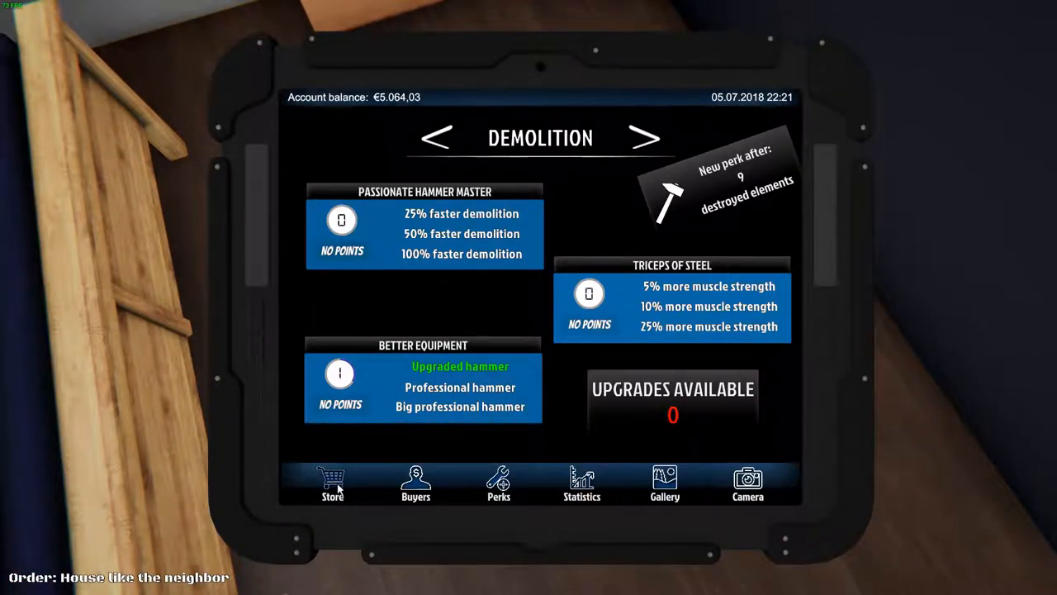
click(437, 138)
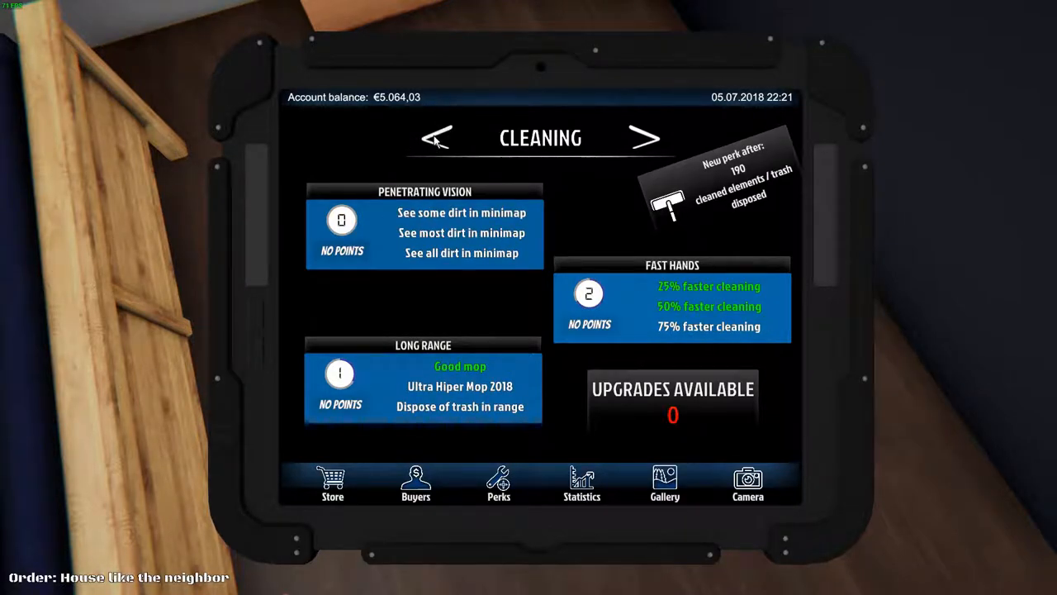
click(436, 138)
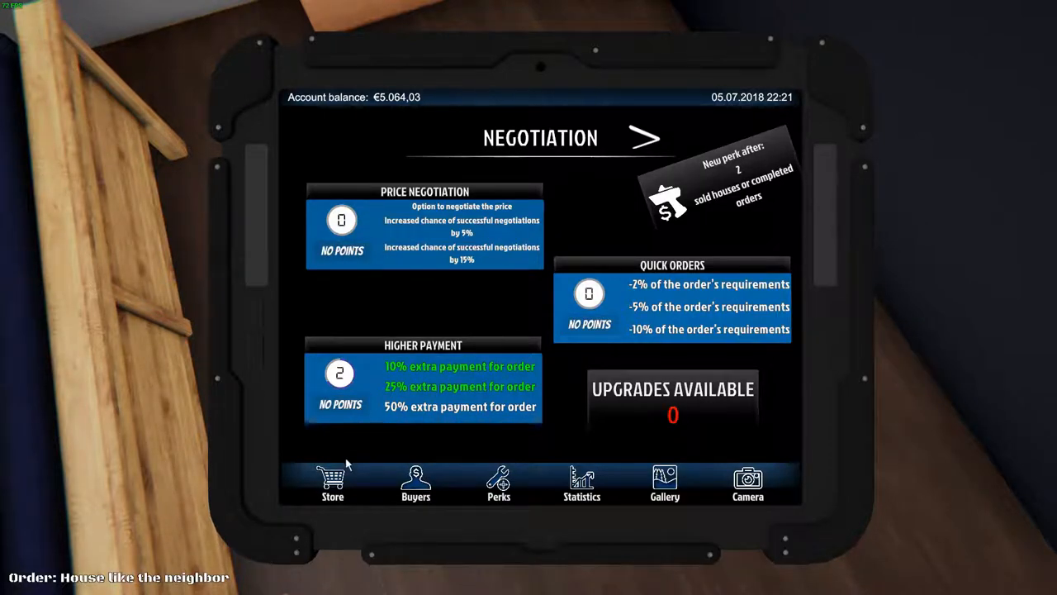
mouse_move(617, 177)
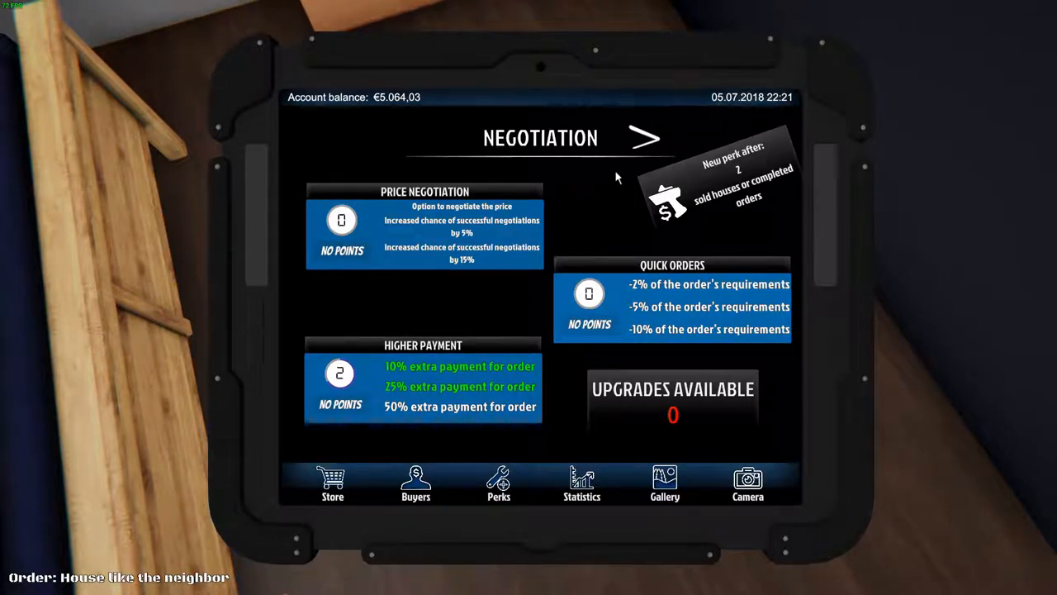
click(647, 138)
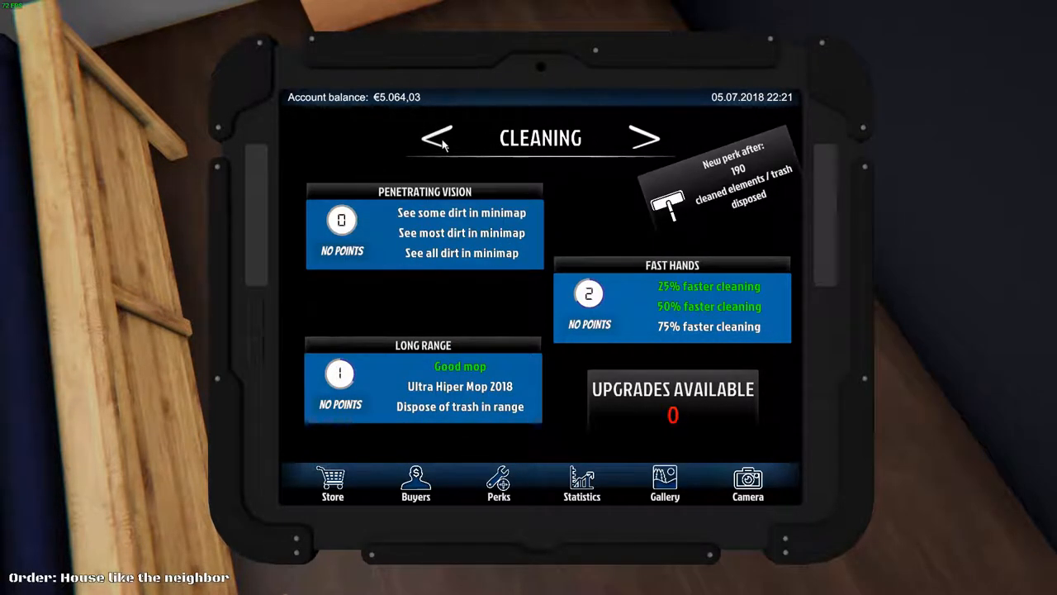
click(645, 138)
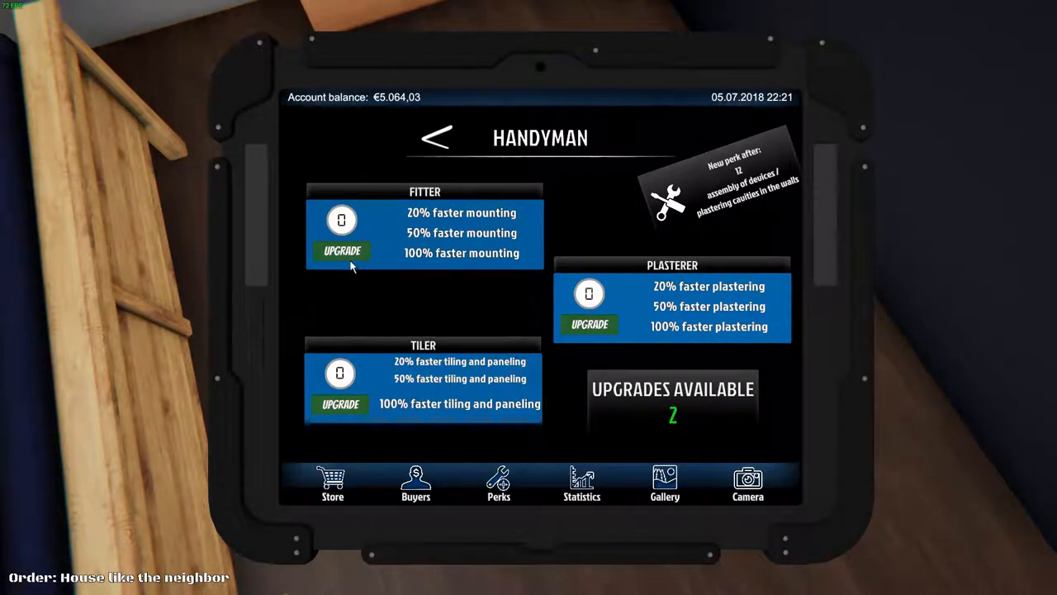
click(590, 324)
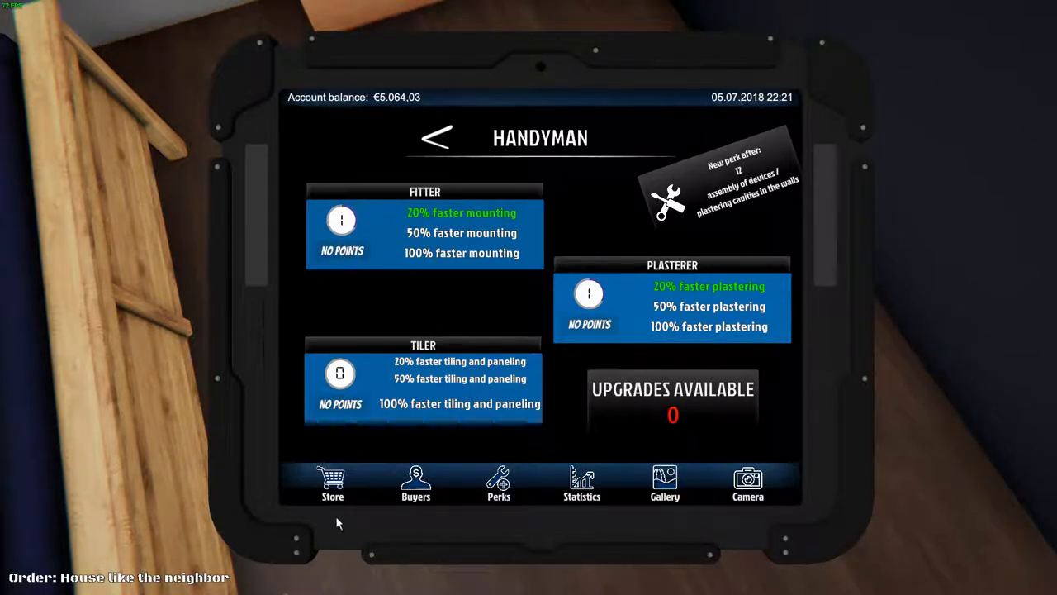
click(332, 484)
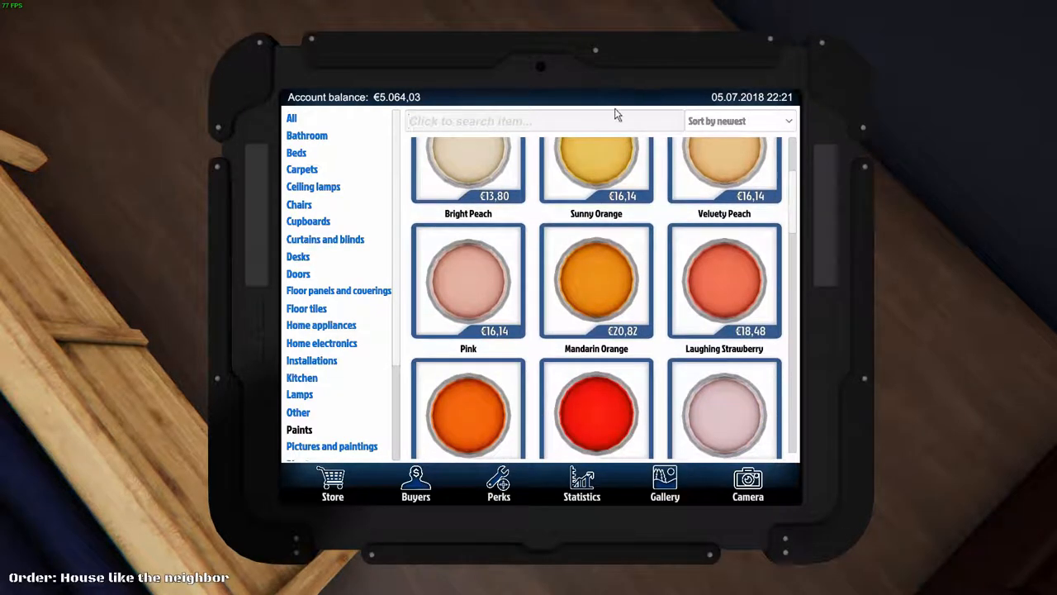
- Search the store for 'SLEEP' to find Sleepy Blue paint
click(595, 165)
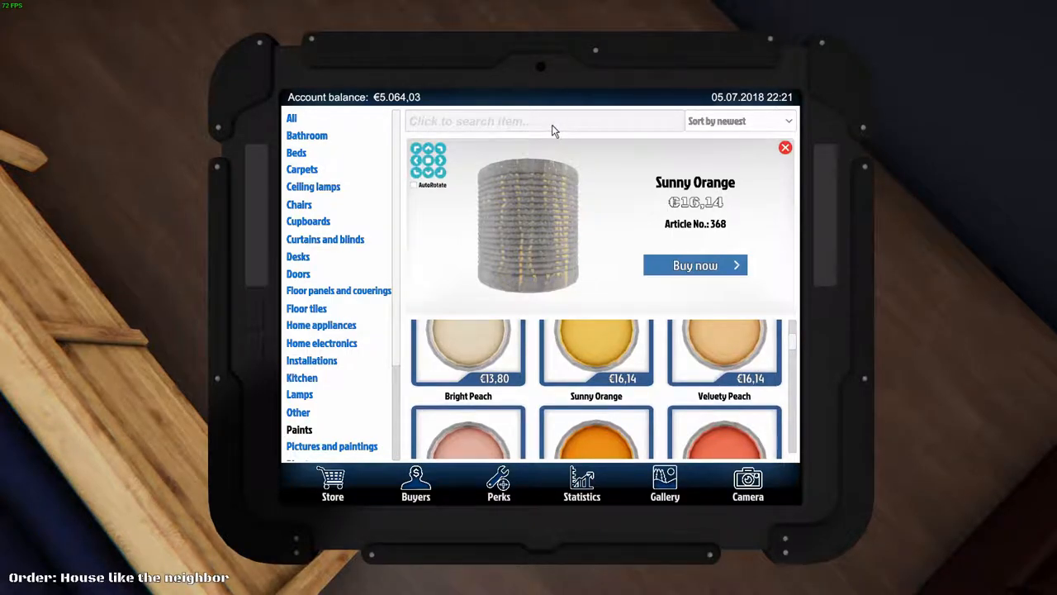
text(S)
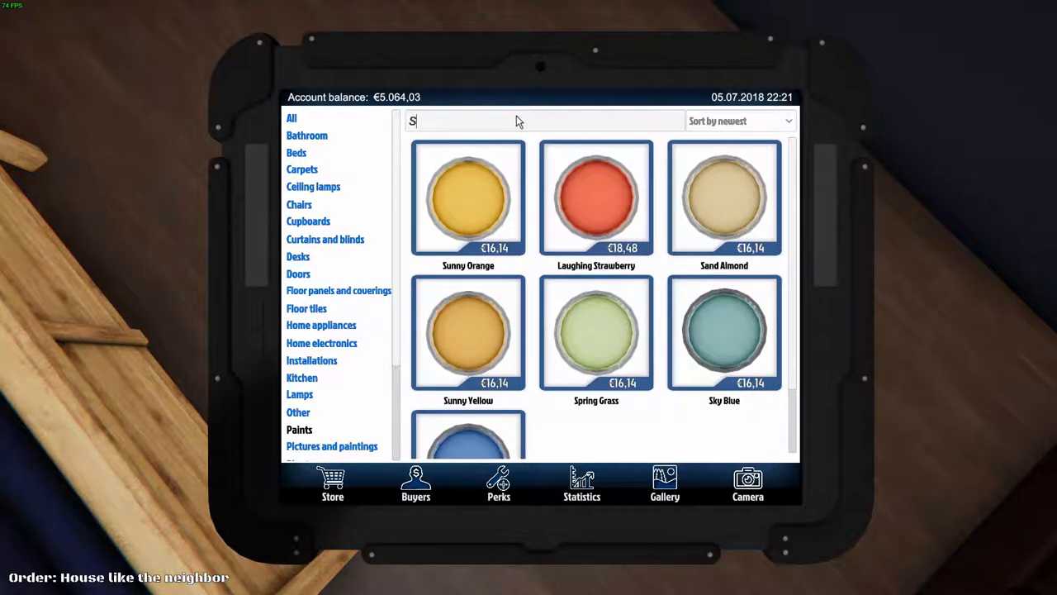
text(LEEP)
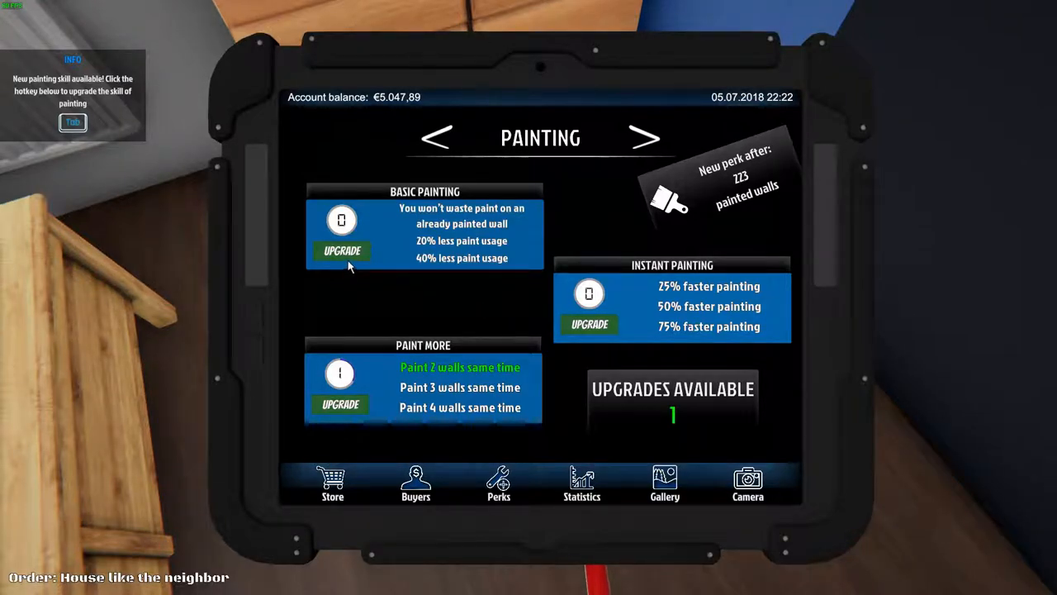
- Upgrade the Basic Painting perk to save paint
click(342, 250)
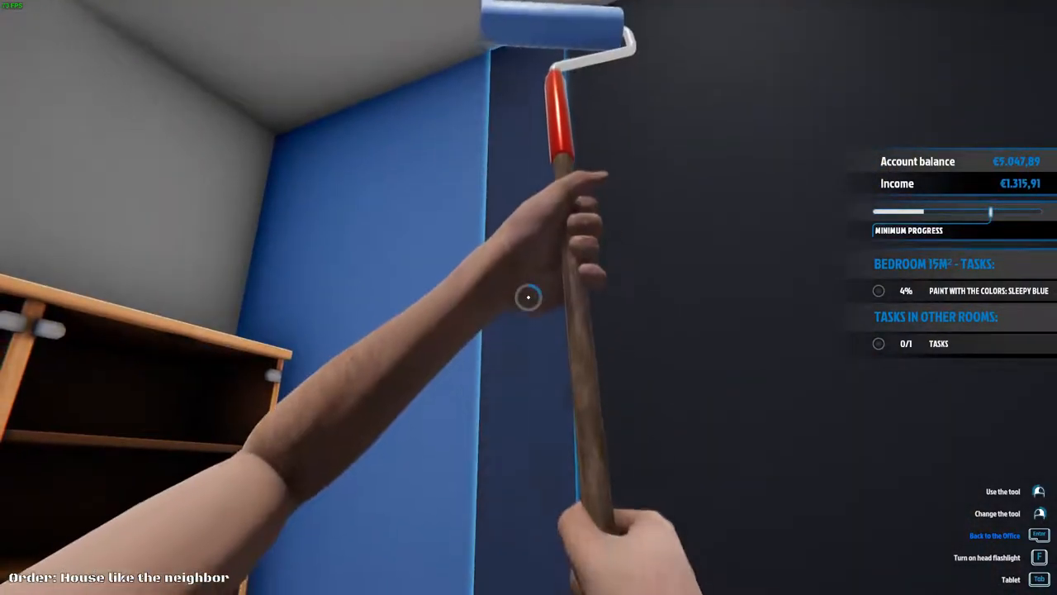
- Roll Sleepy Blue onto the bedroom walls beside the doorway, reaching 26% coverage
click(528, 298)
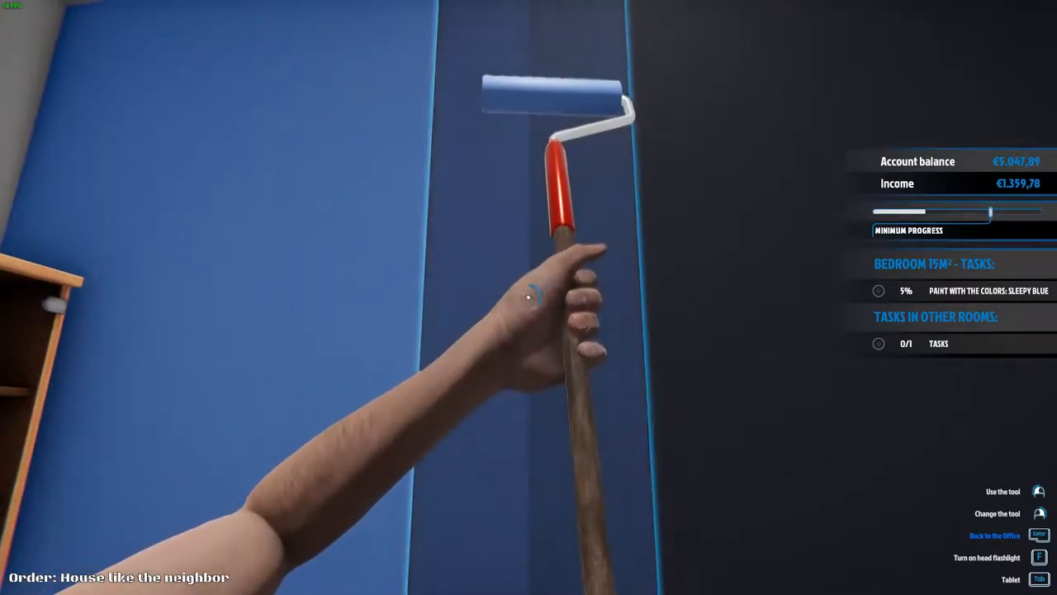
click(529, 297)
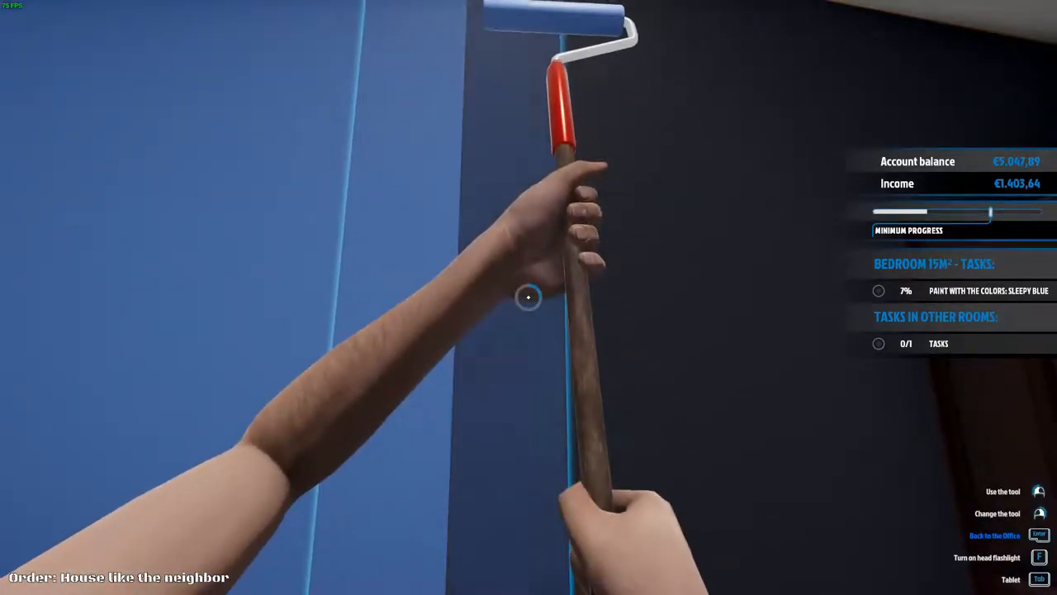
click(528, 297)
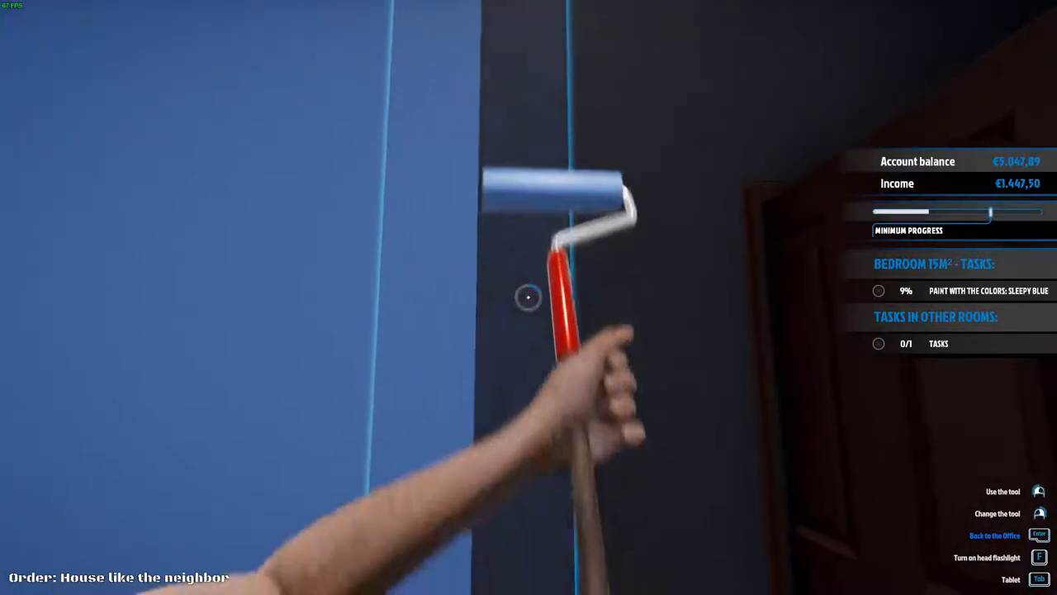
click(529, 298)
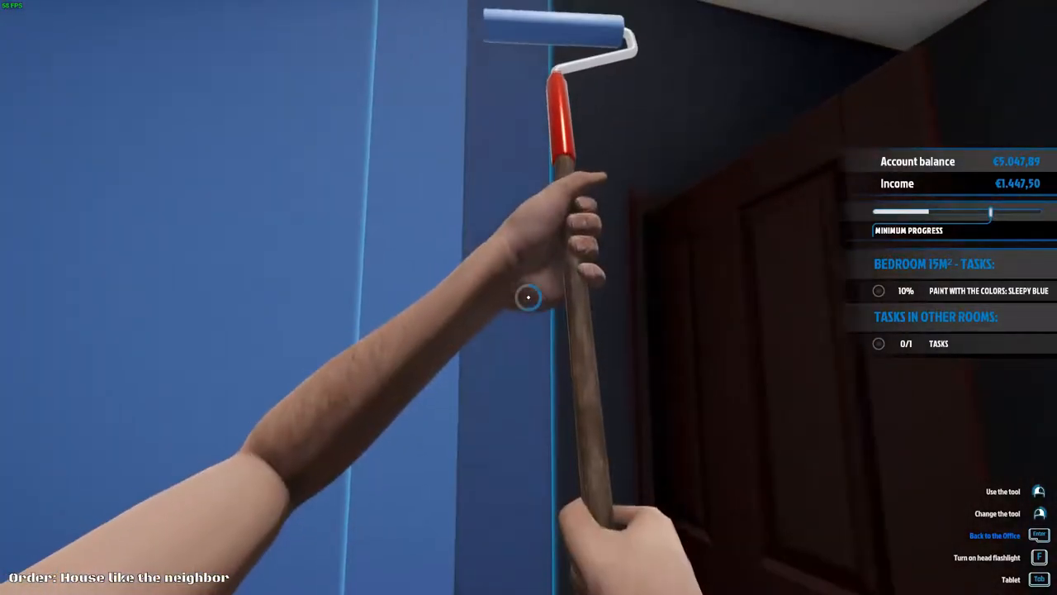
click(529, 297)
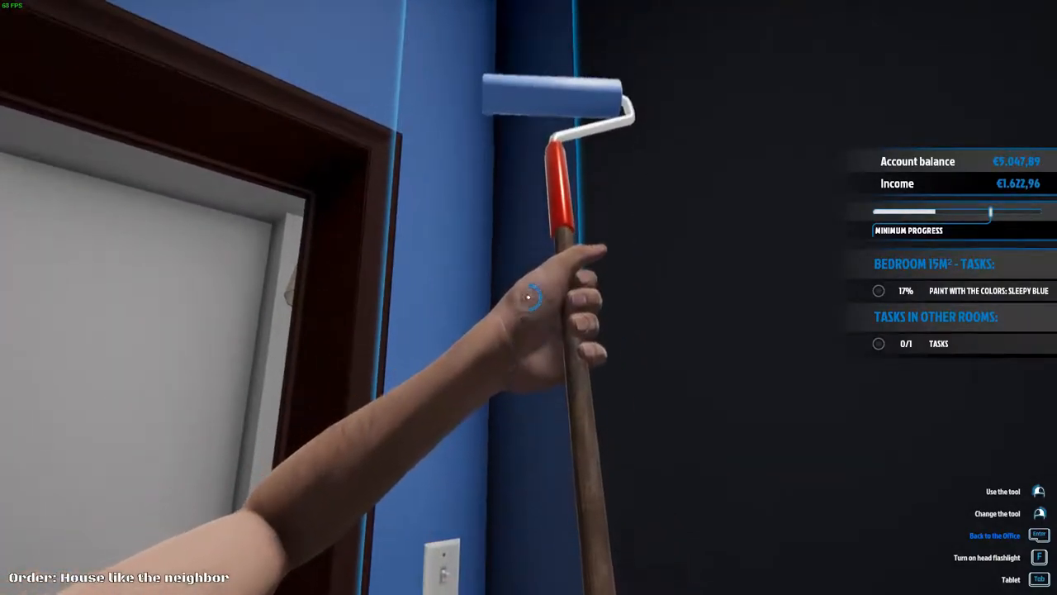
click(528, 297)
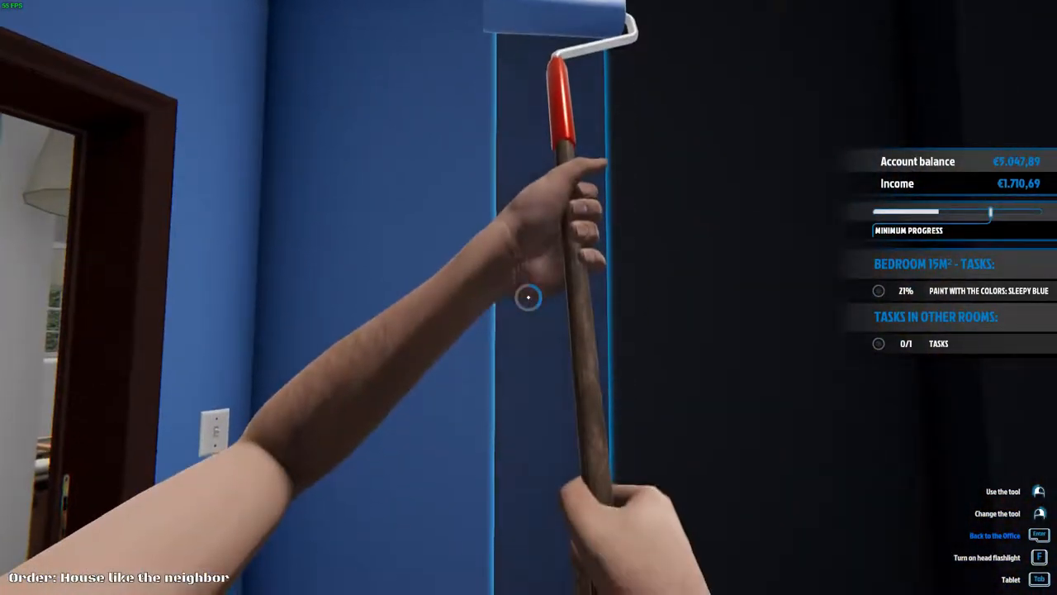
click(529, 297)
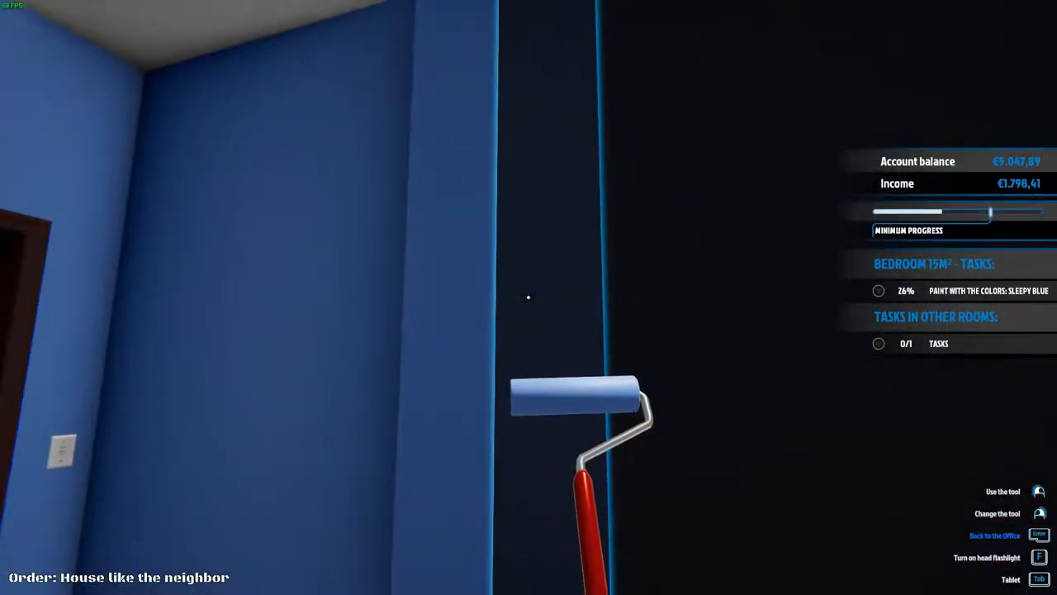
click(528, 297)
text(SLEEP)
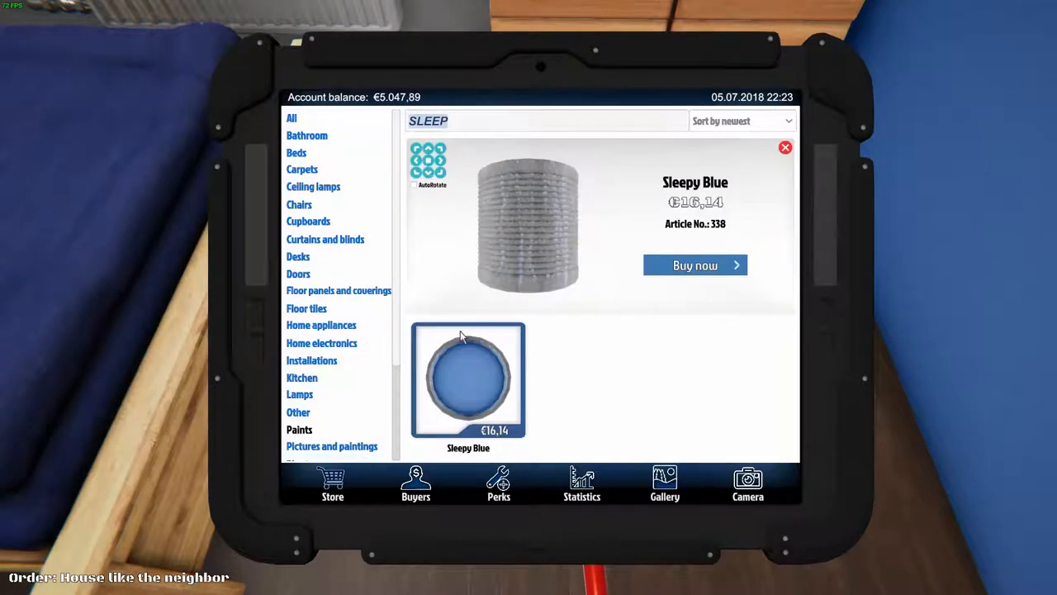
- Buy another can of Sleepy Blue paint for €16.14
click(695, 264)
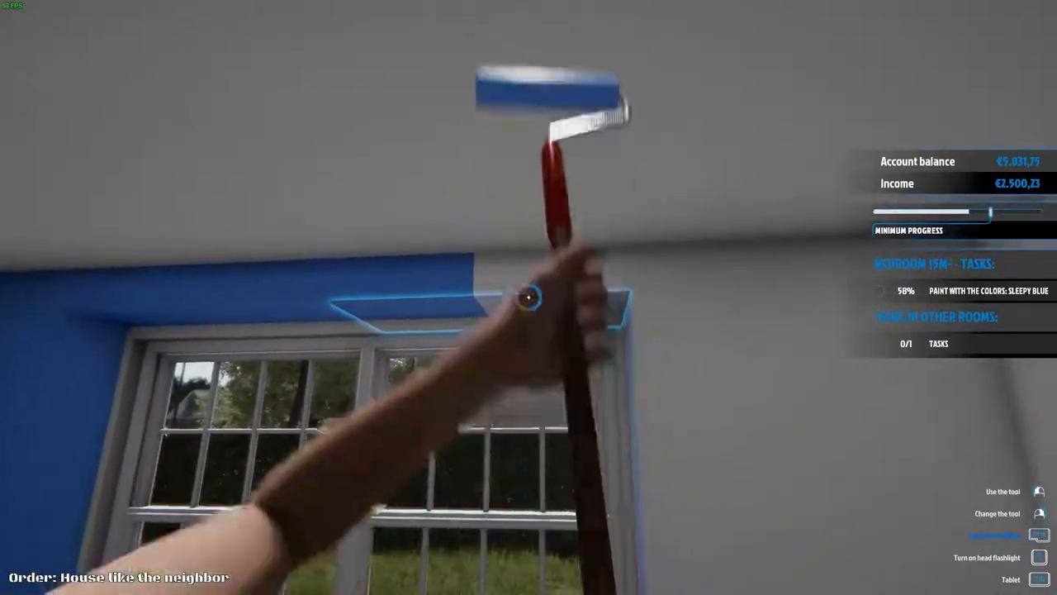
- Paint the grey wall above the window and the corner strip Sleepy Blue, reaching 84%
click(529, 297)
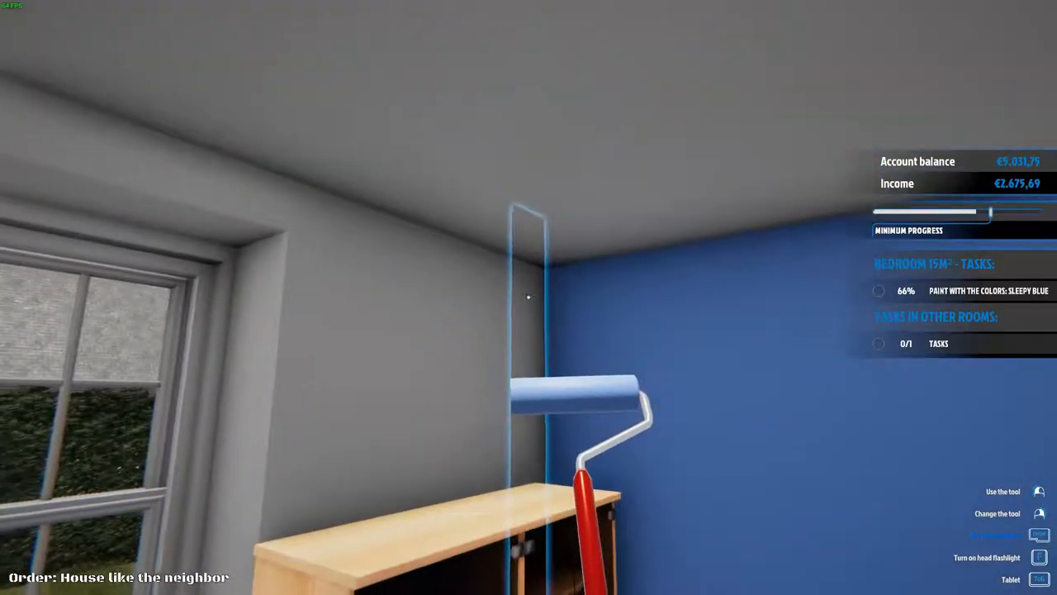
click(529, 298)
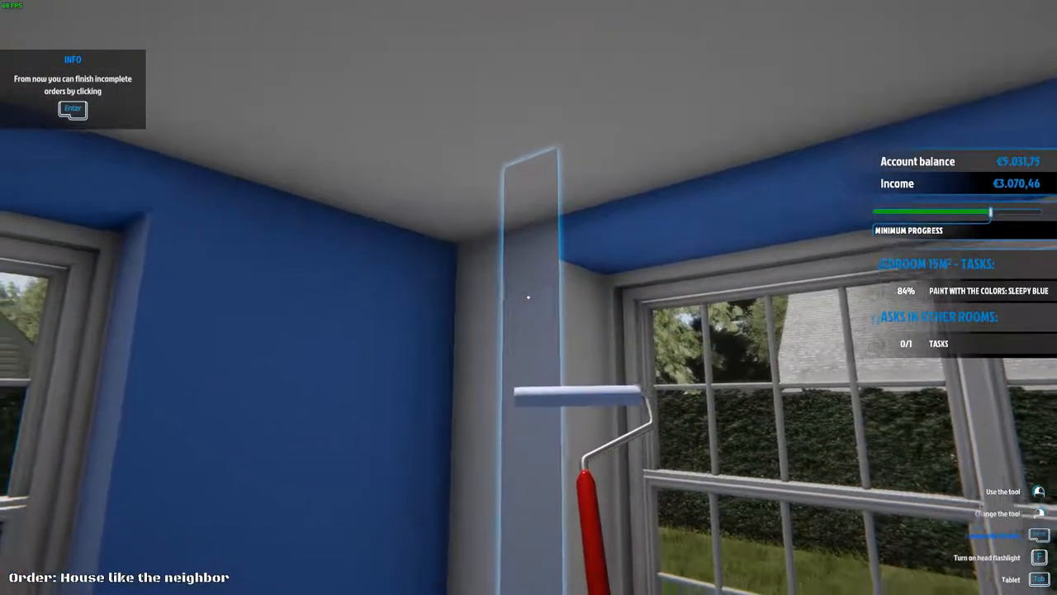
mouse_move(529, 297)
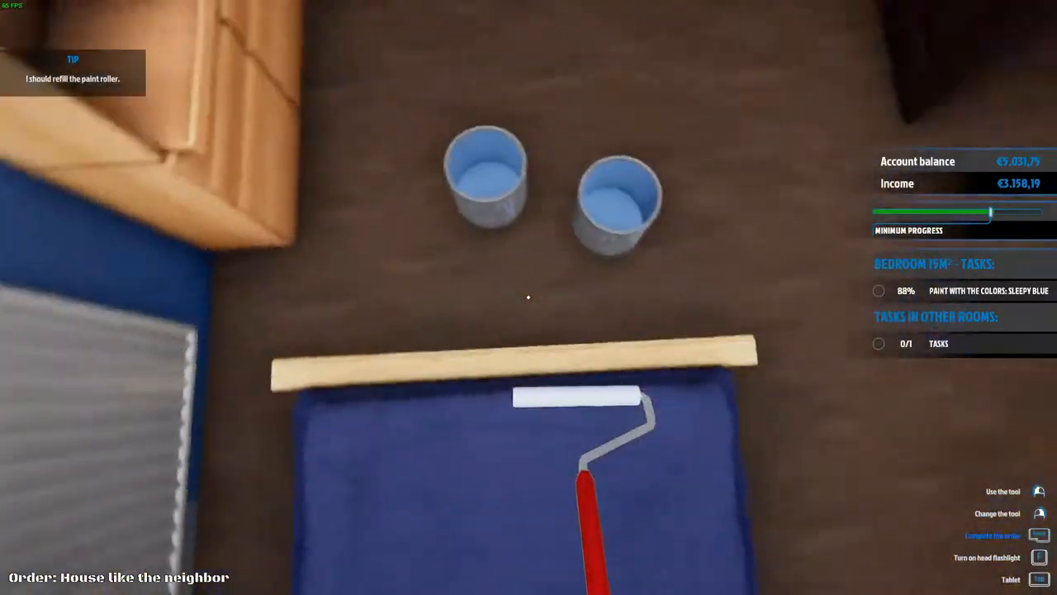
- Refill the paint roller from the paint buckets
click(1011, 579)
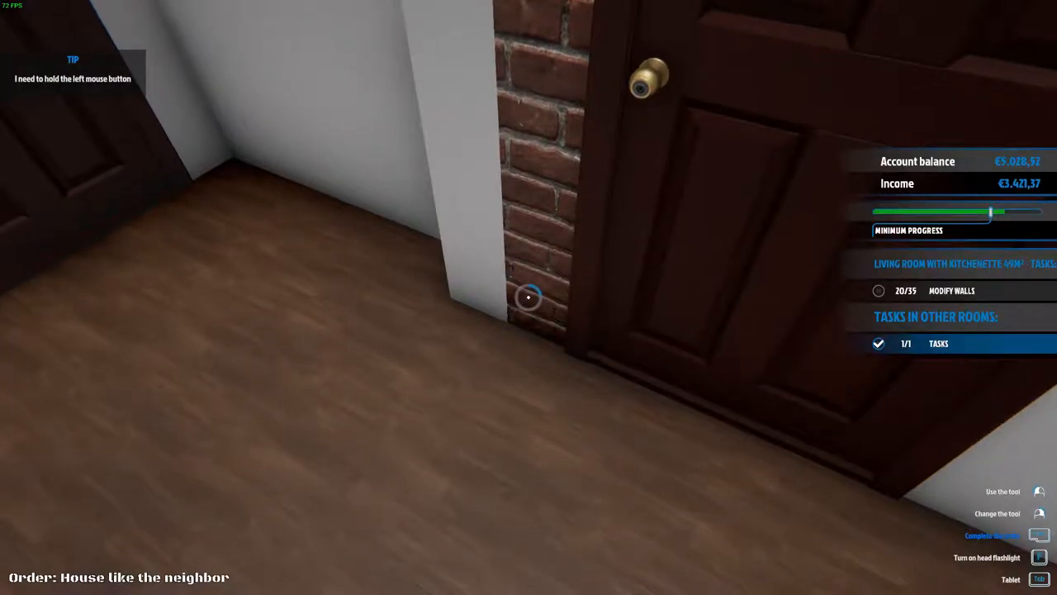
- Smash another section of the living room wall with the sledgehammer
click(528, 297)
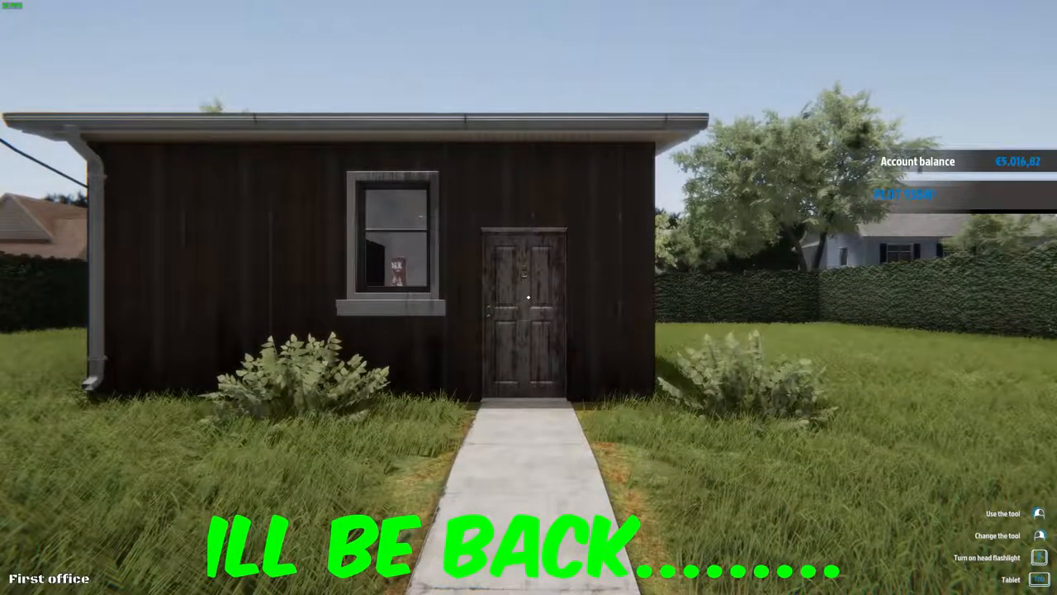
mouse_move(529, 297)
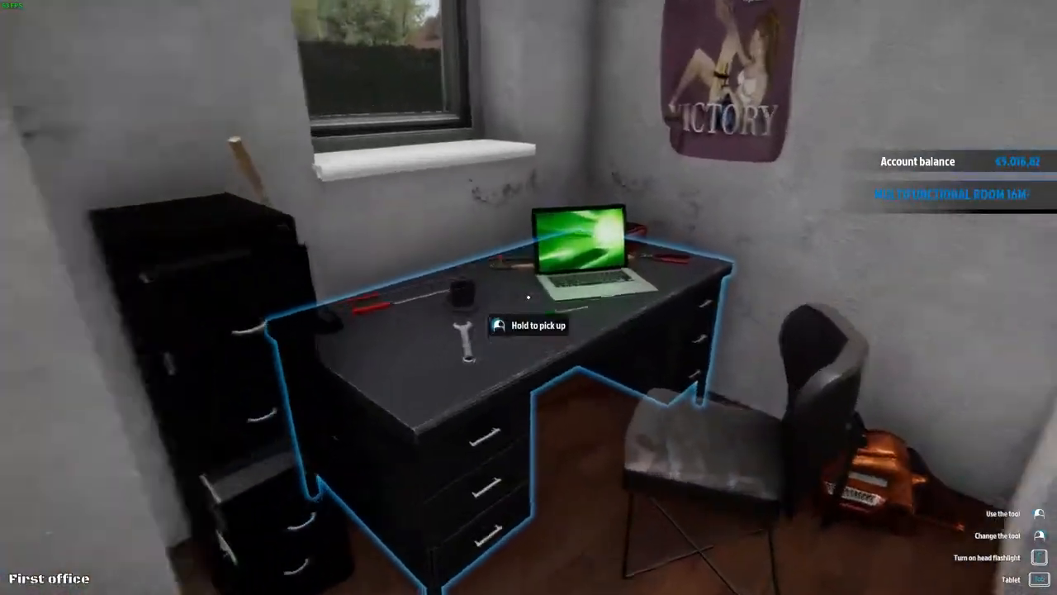
- Use the office laptop and read the 'Walls to knock down' email in Mail
click(574, 252)
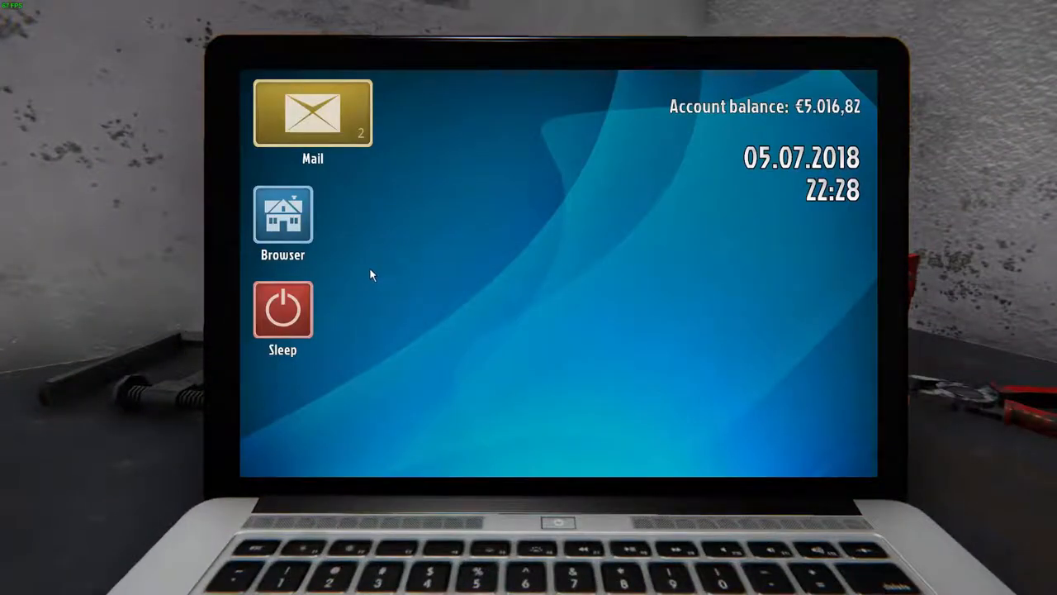
click(312, 113)
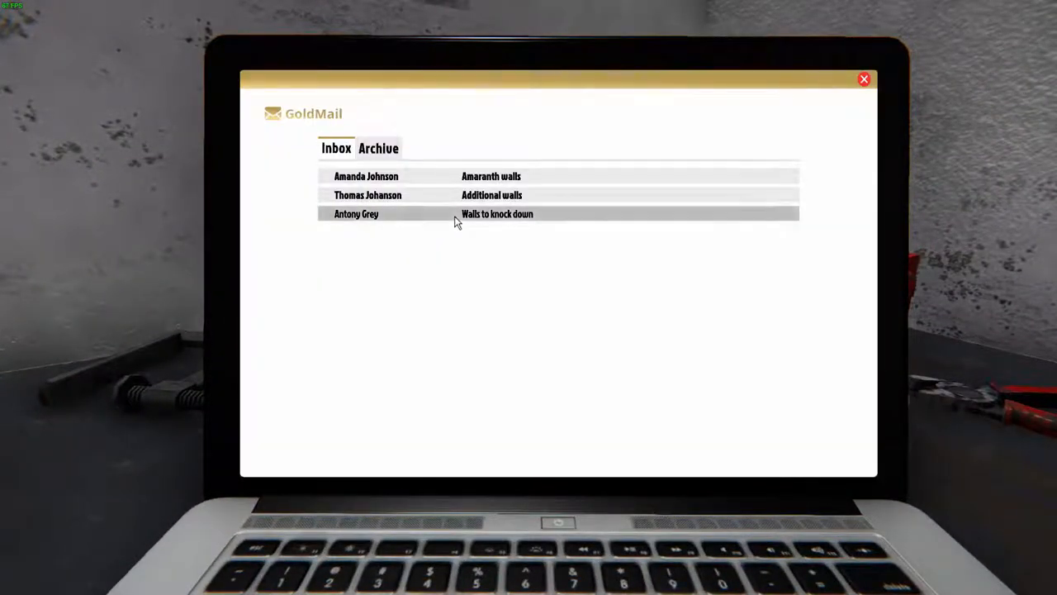
click(864, 79)
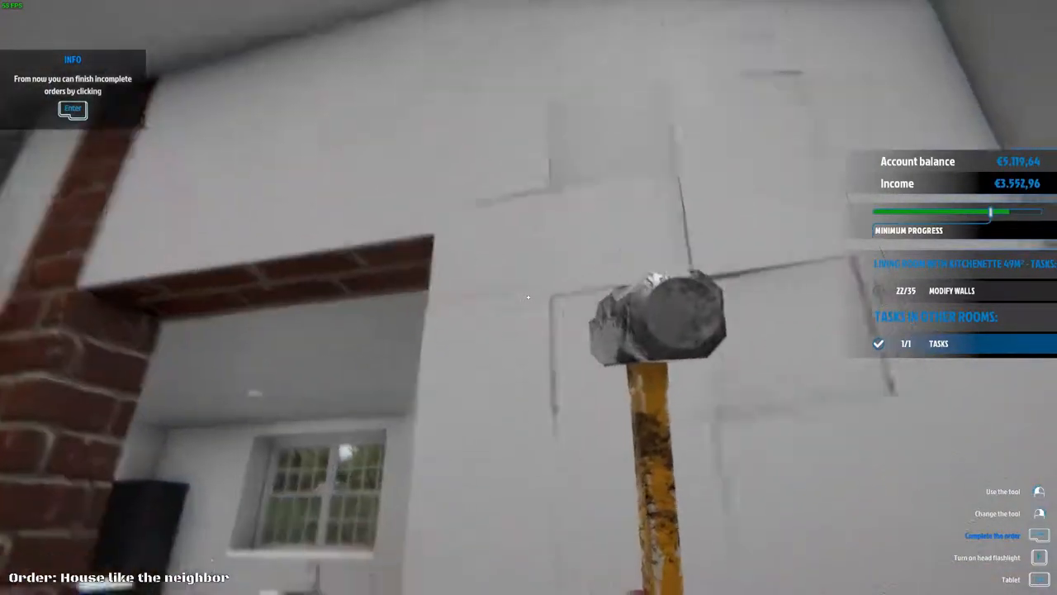
- Sledgehammer the remaining white wall sections, including beside the brick column, reaching 35/35
click(529, 297)
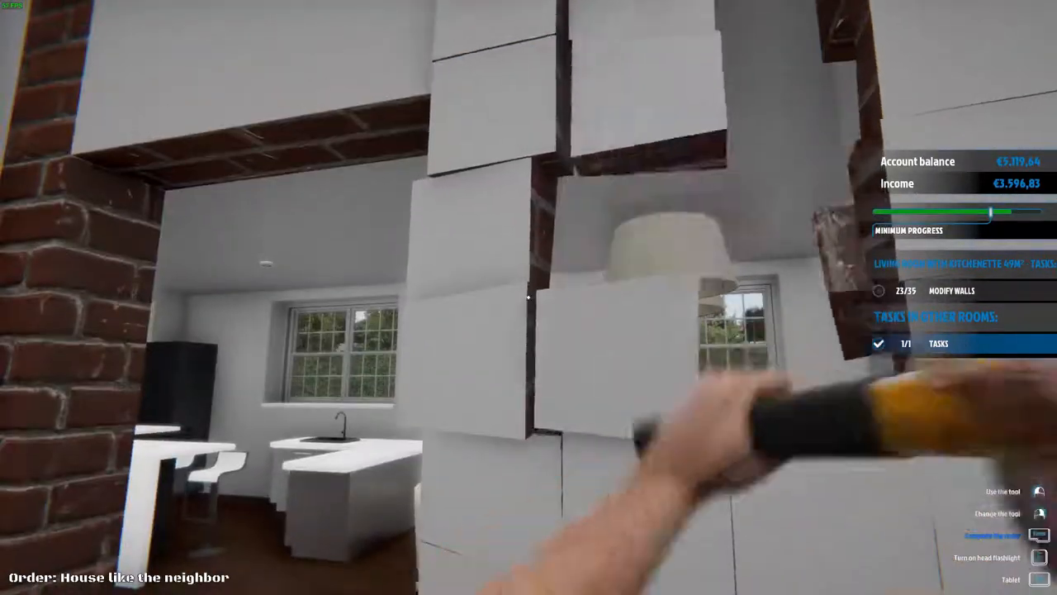
mouse_move(529, 297)
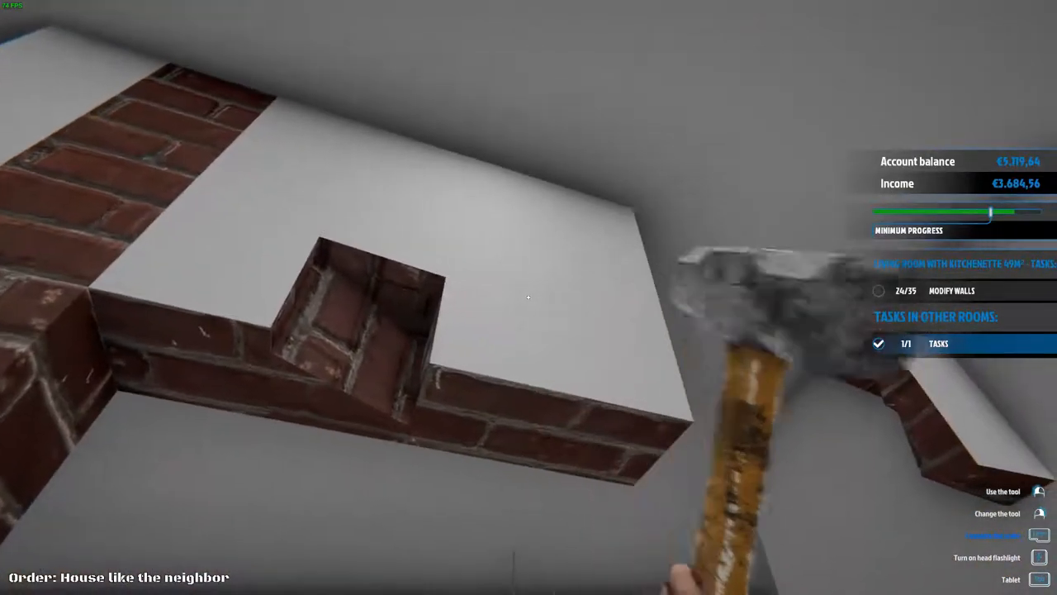
click(529, 297)
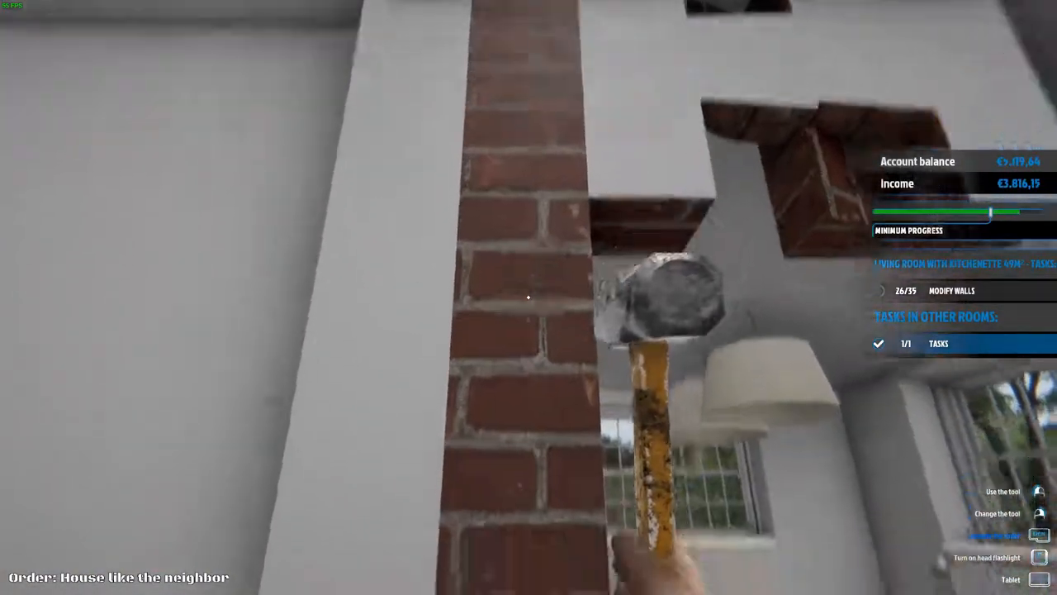
click(529, 298)
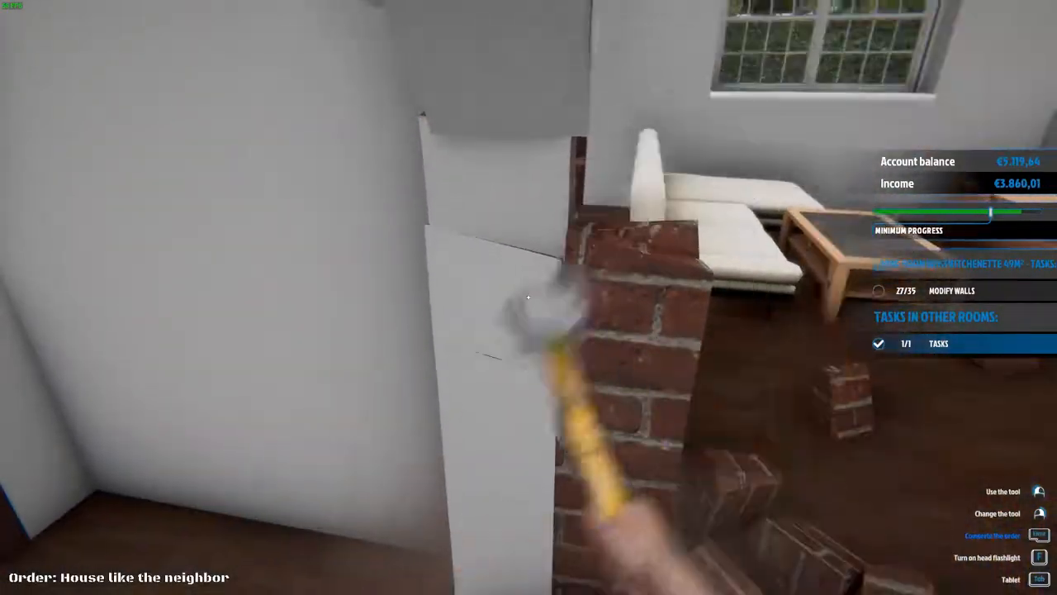
click(528, 297)
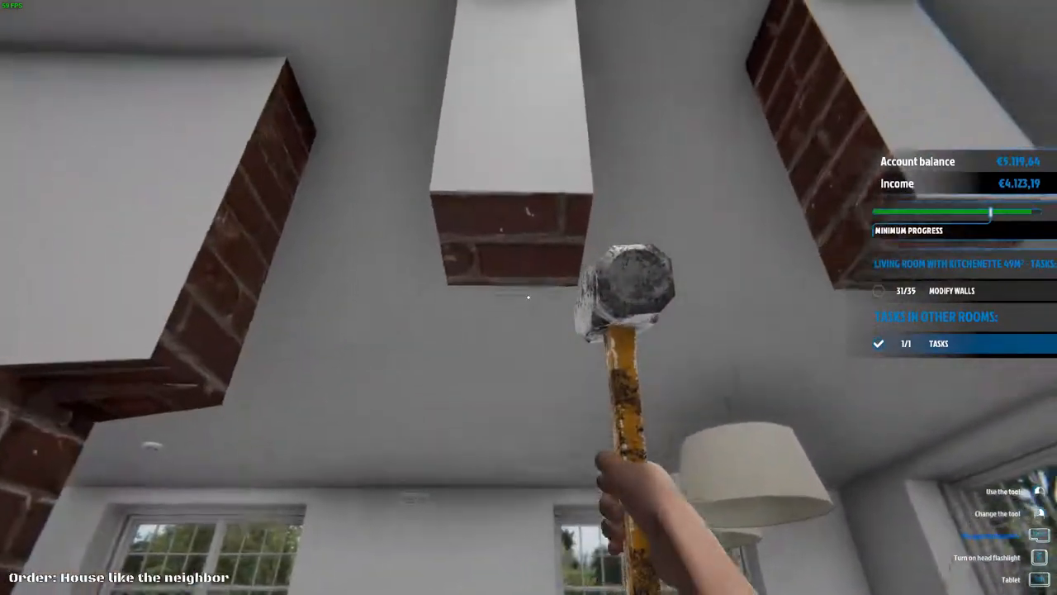
click(528, 297)
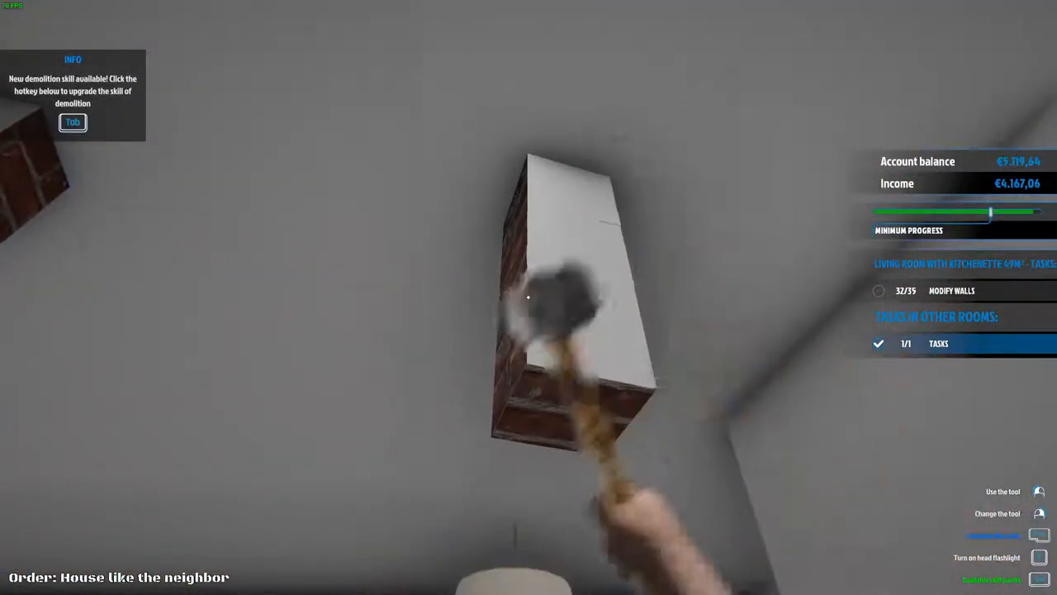
key(Tab)
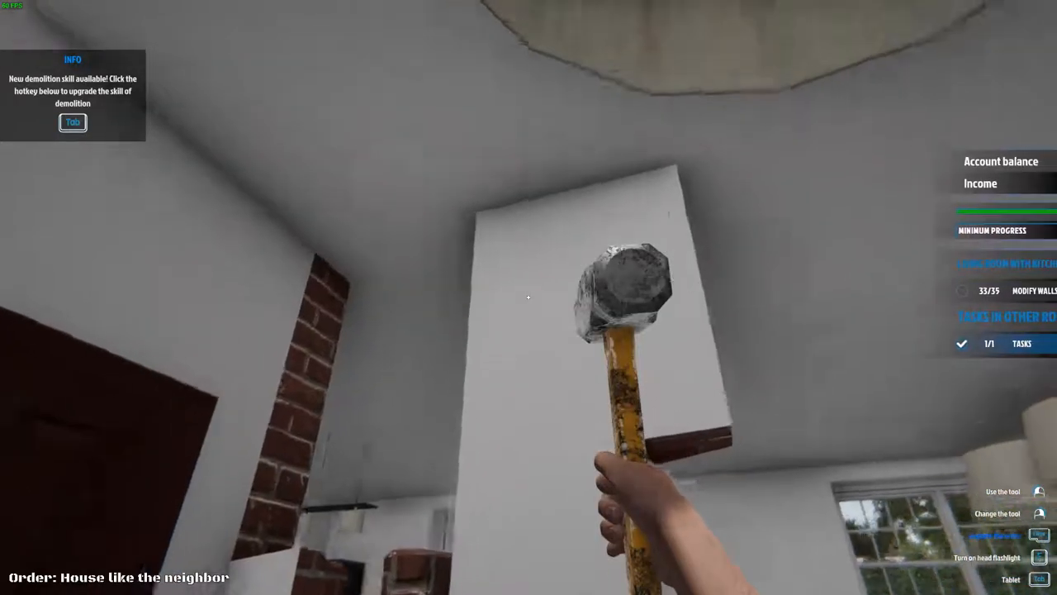
mouse_move(529, 297)
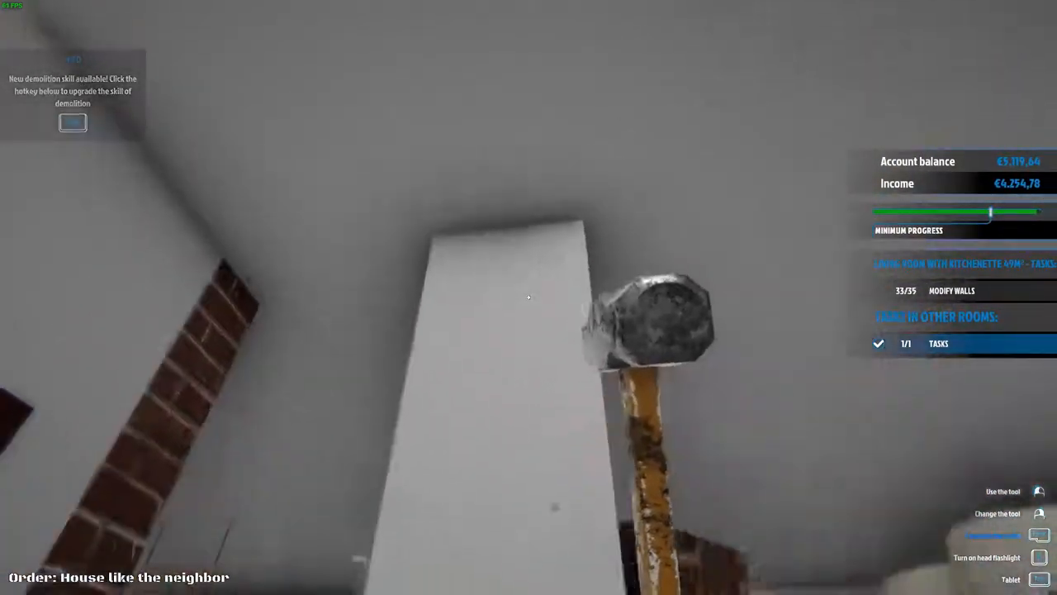
click(529, 298)
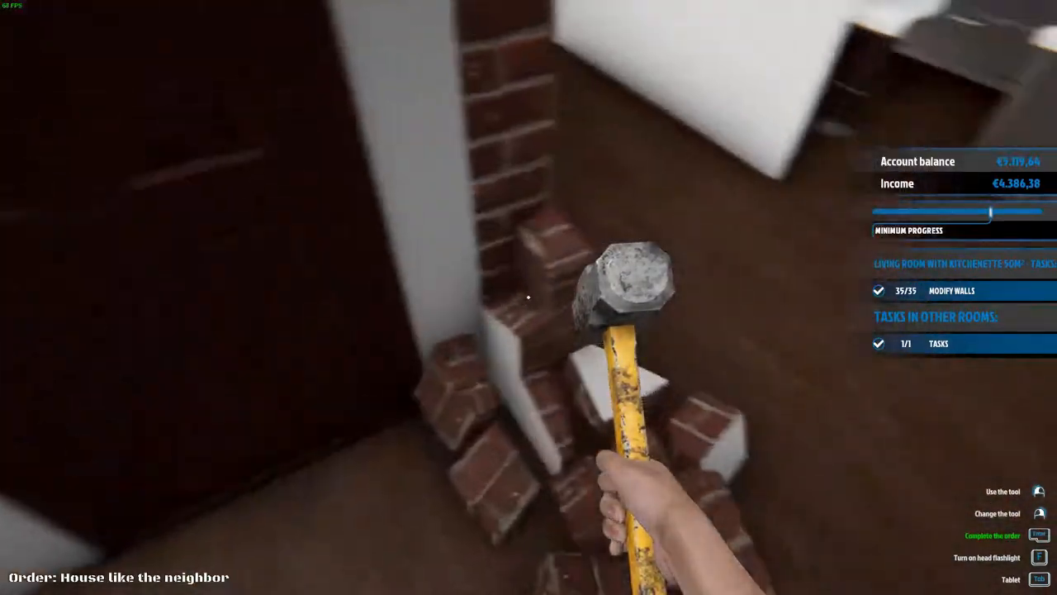
- Confirm completing the finished order, then open the door back into the First office
click(528, 297)
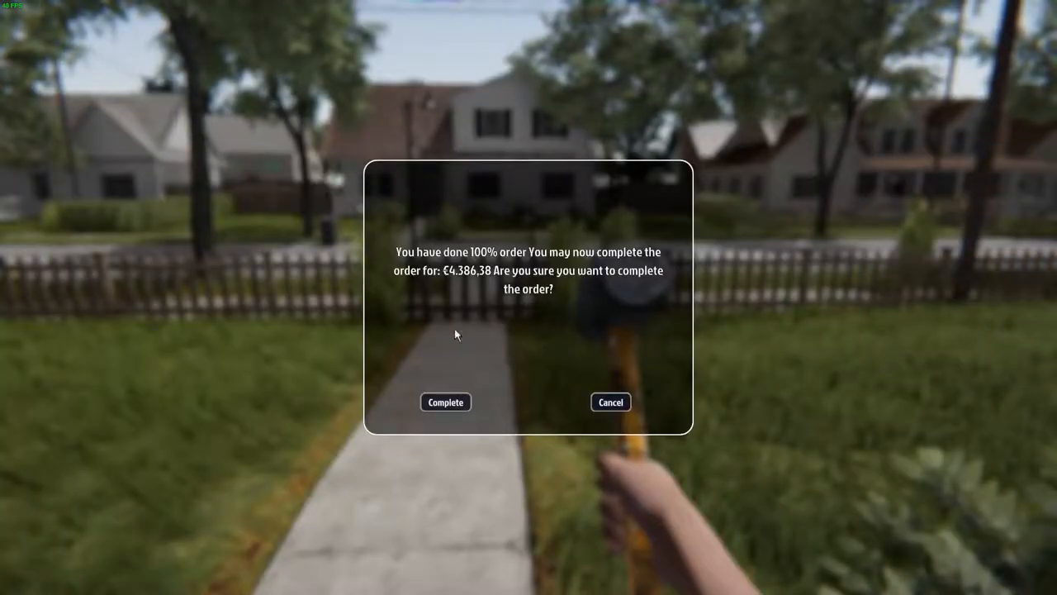
click(446, 402)
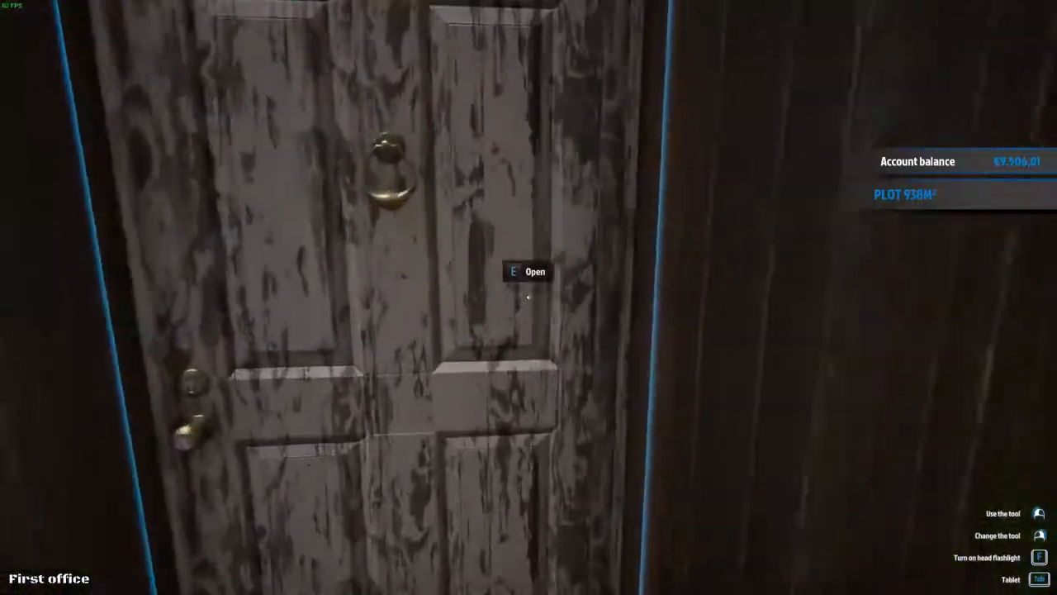
key(e)
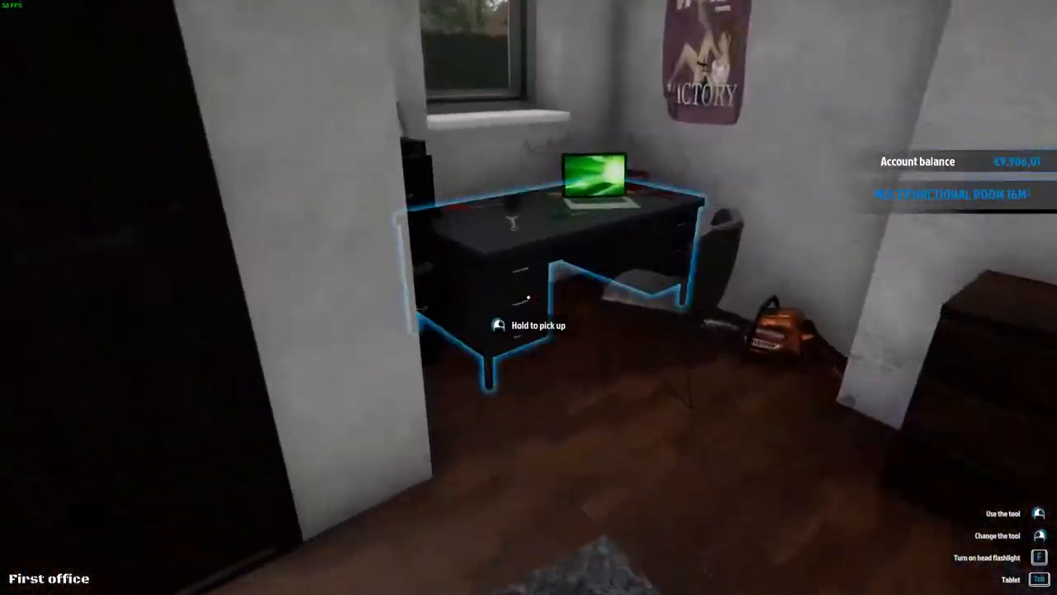